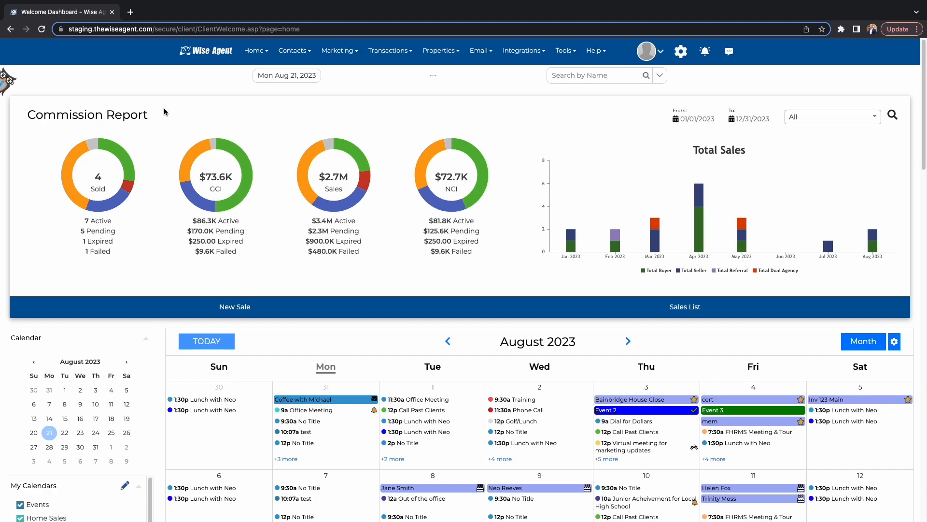
pyautogui.moveTo(203, 66)
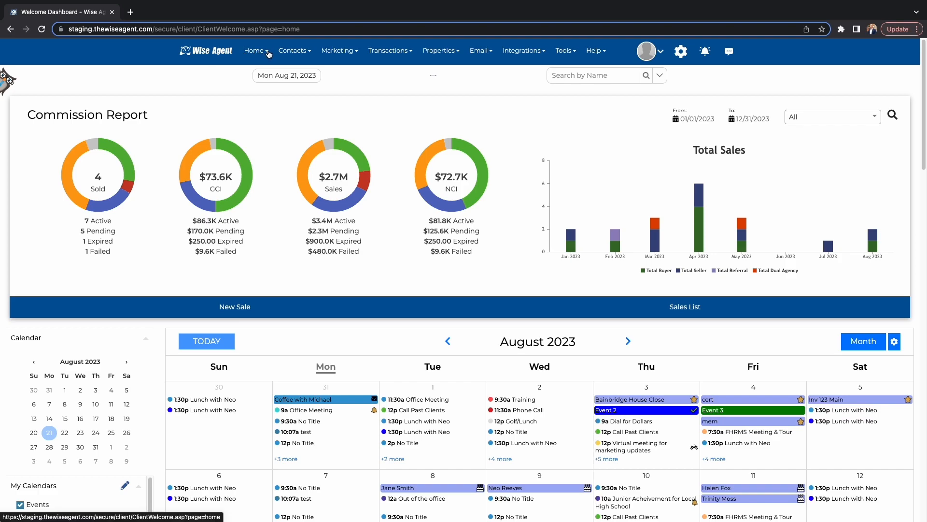
# Go from the dashboard to the Goal Tracker page through the Home menu.
pyautogui.click(254, 50)
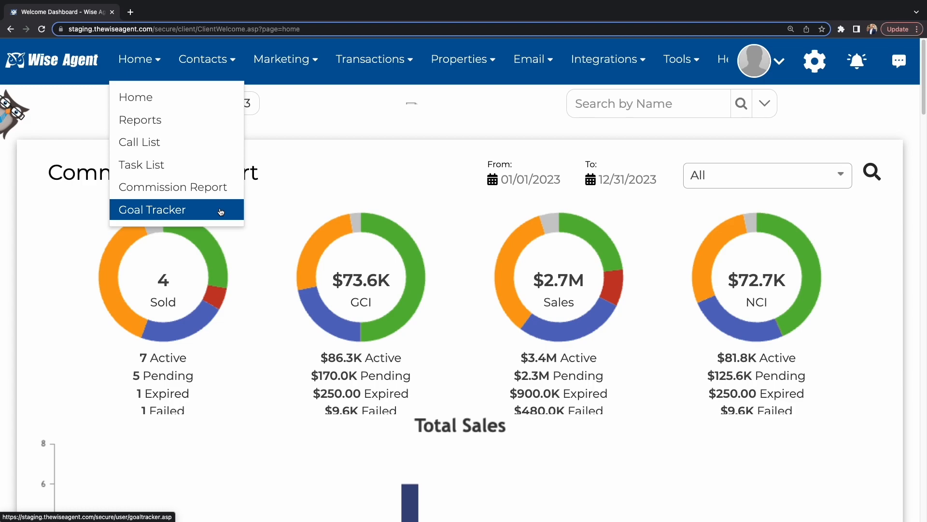
pyautogui.click(152, 210)
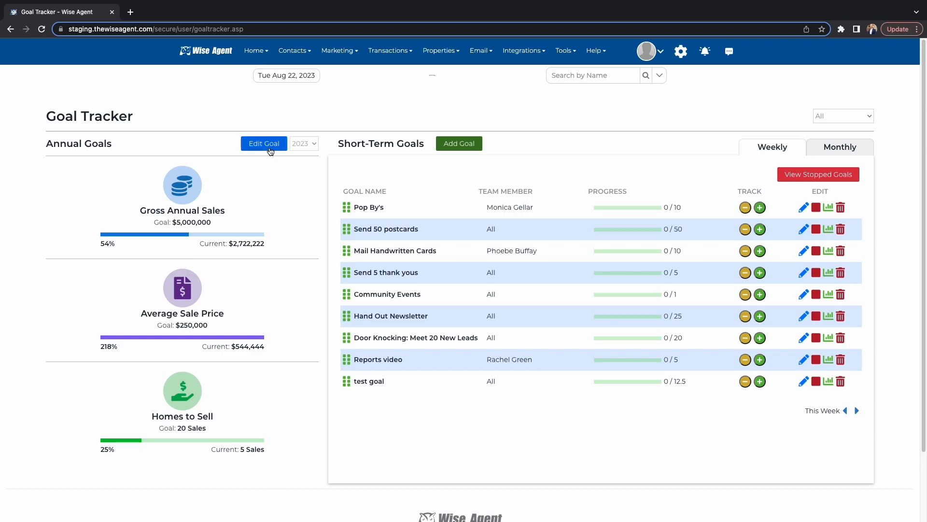
# Save the annual goal form with $5,000,000 gross sales, $250,000 average price, Inside Team All.
pyautogui.click(263, 143)
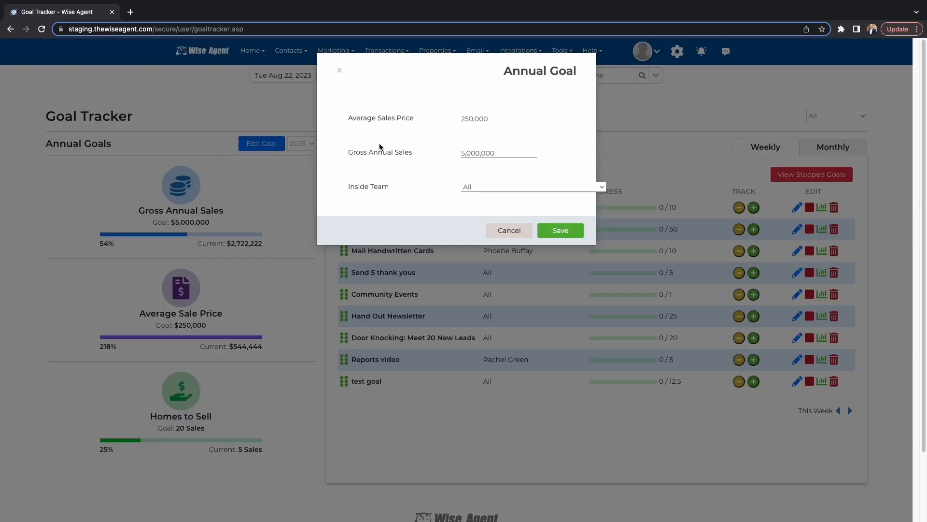
pyautogui.moveTo(391, 168)
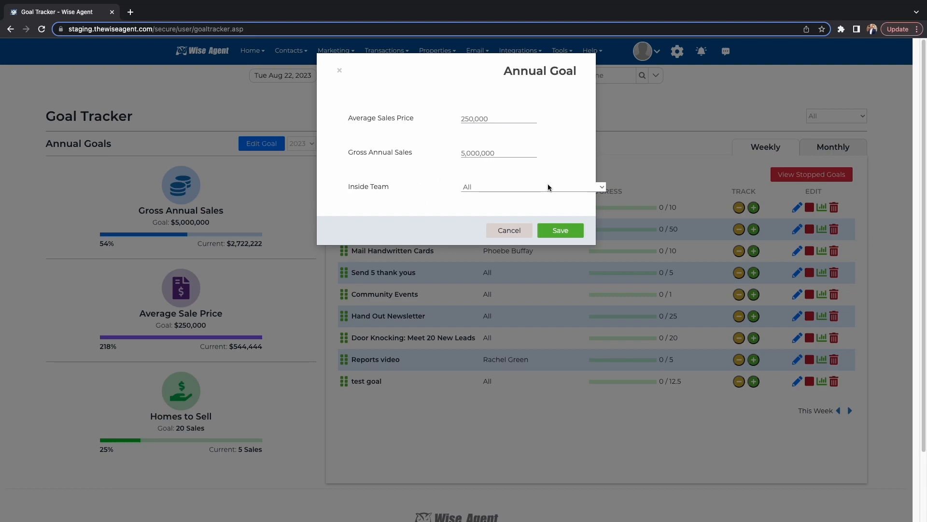
pyautogui.click(531, 187)
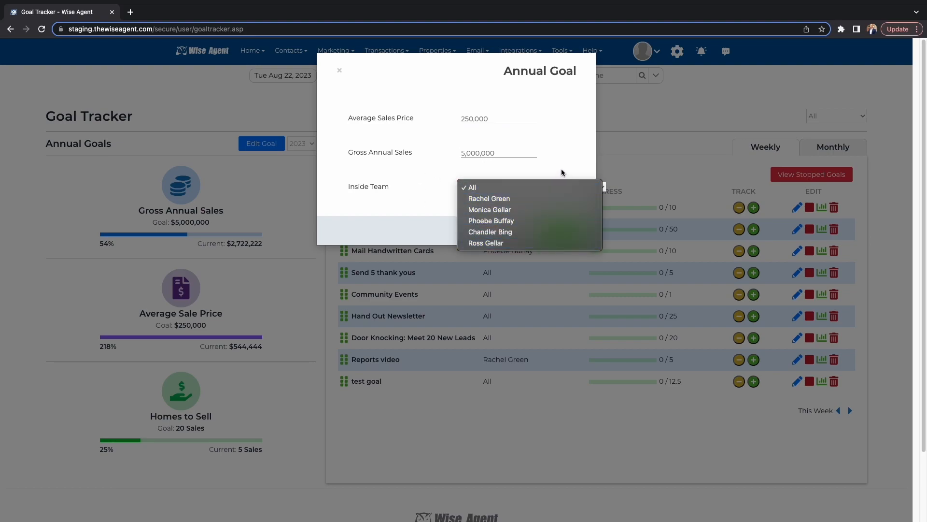
pyautogui.click(472, 188)
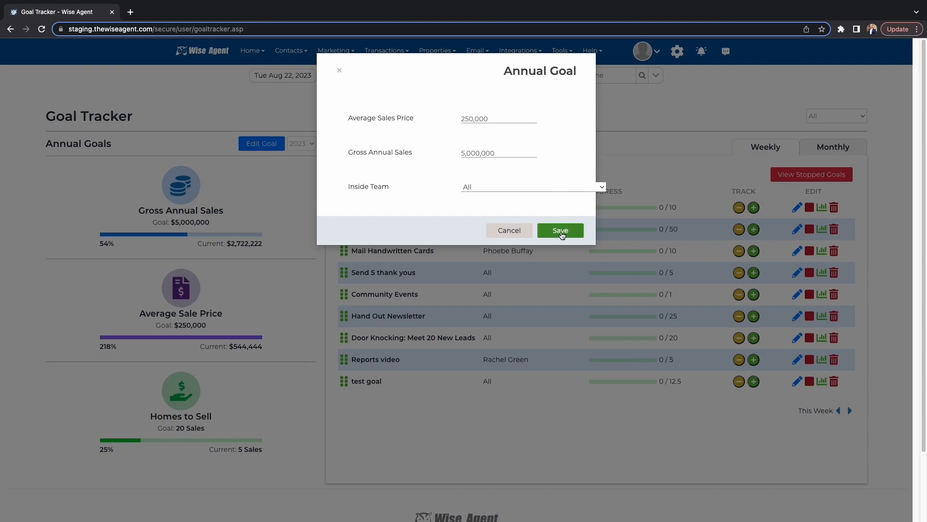
pyautogui.click(561, 230)
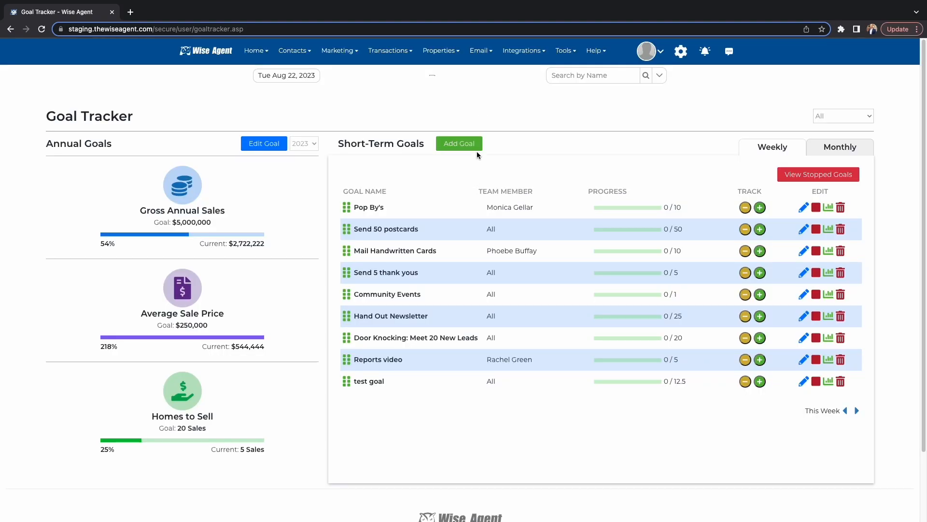
pyautogui.click(459, 143)
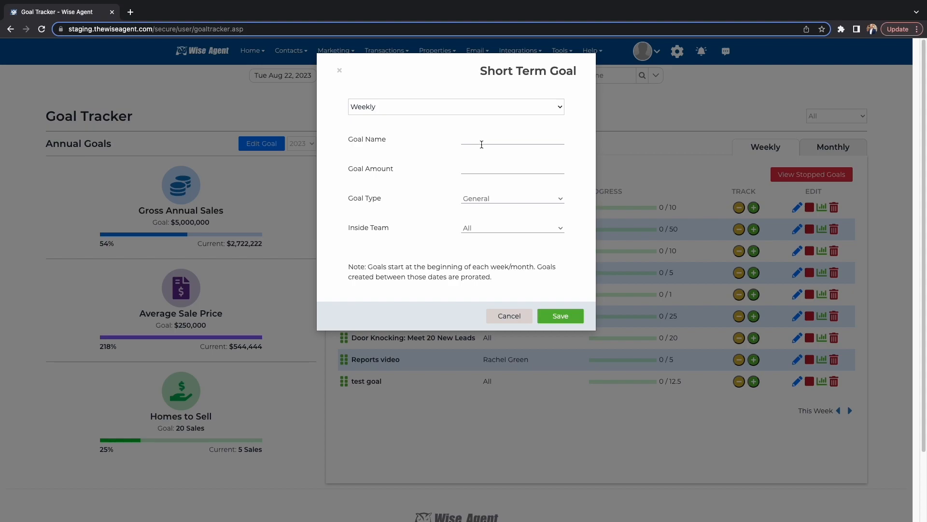
pyautogui.moveTo(523, 167)
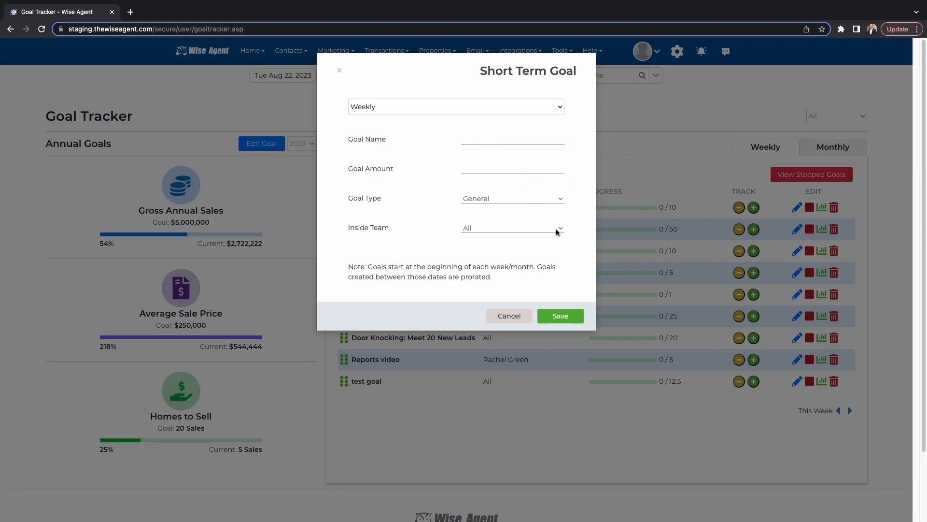
pyautogui.click(456, 107)
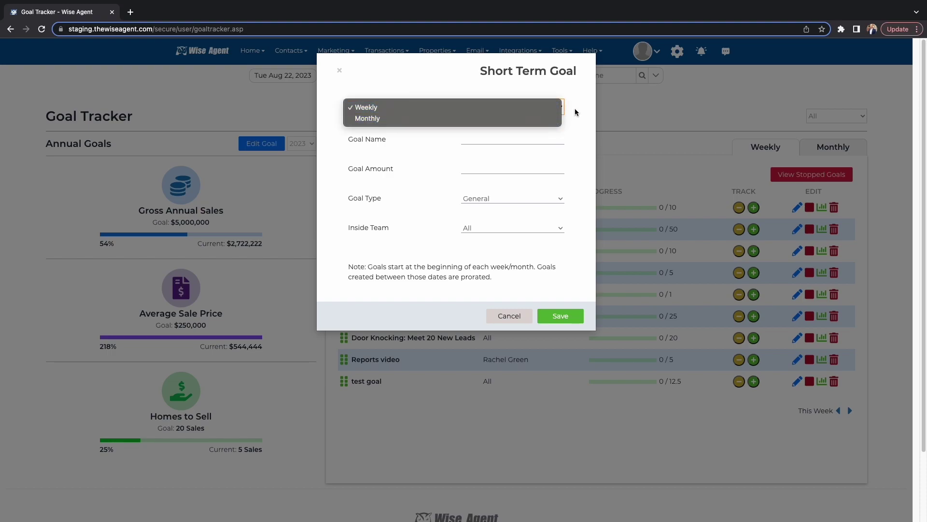
pyautogui.click(365, 108)
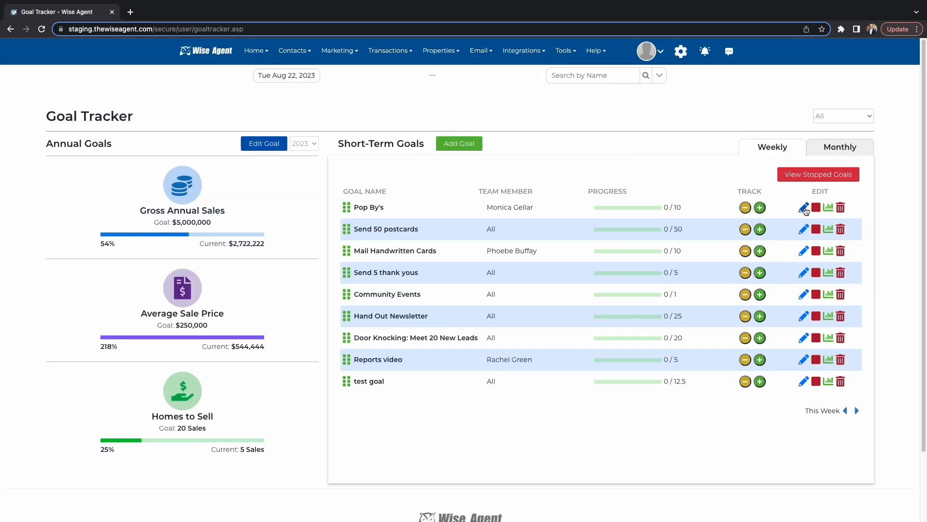
pyautogui.moveTo(828, 209)
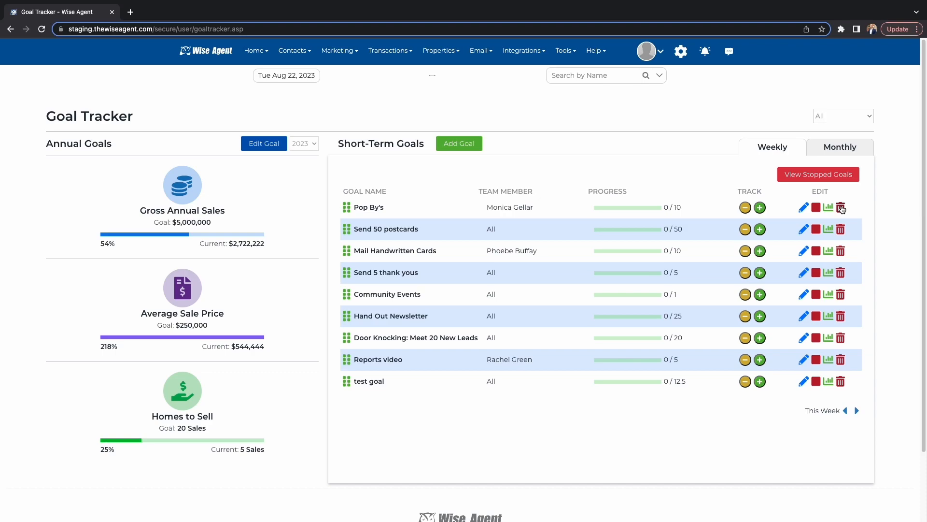
pyautogui.moveTo(781, 209)
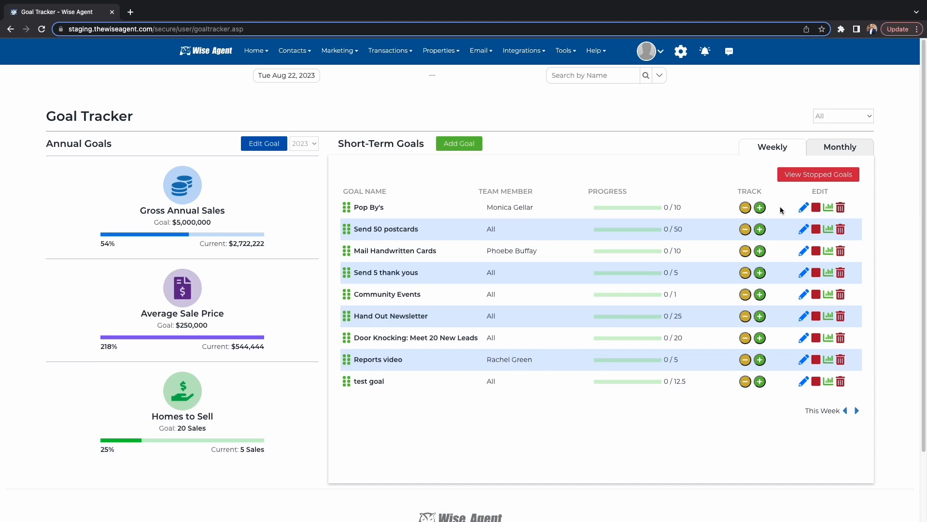
# Switch to Monthly goals and raise Send 5 thank yous progress to 11 of 20.
pyautogui.click(840, 146)
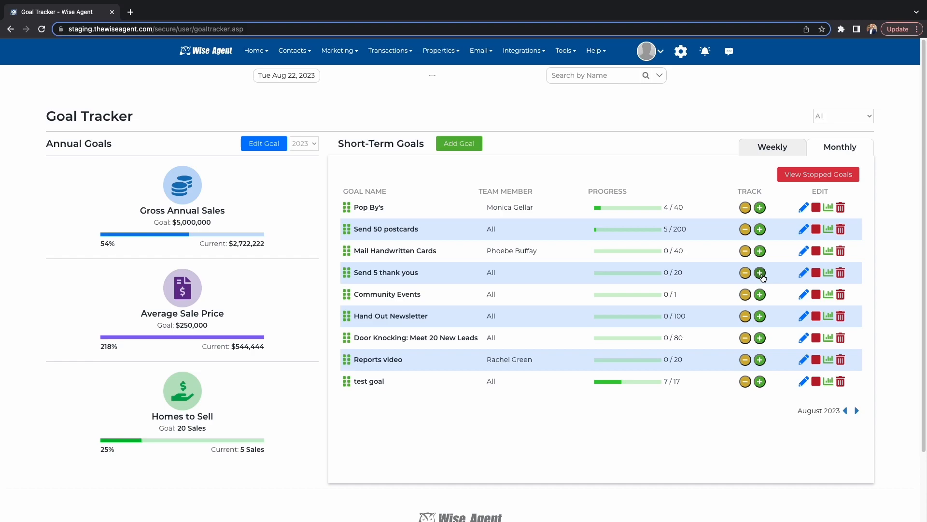
pyautogui.click(759, 272)
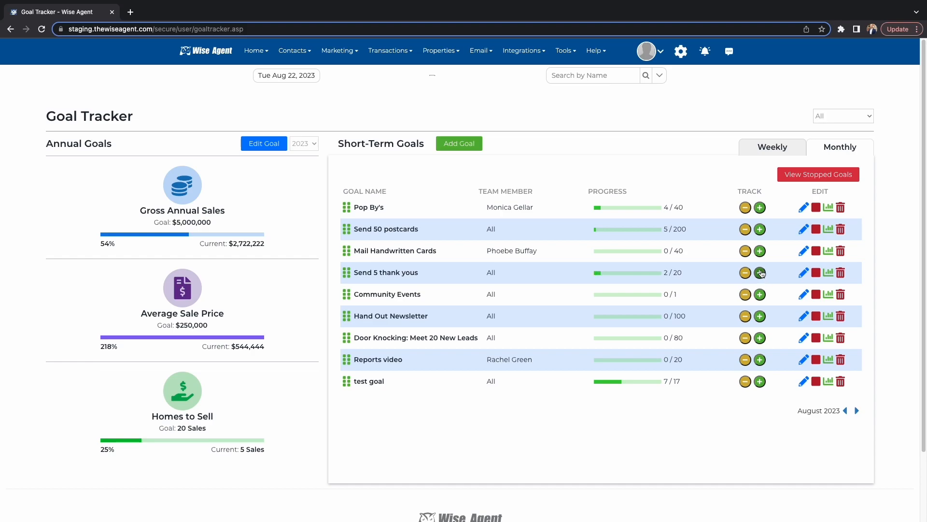
pyautogui.click(759, 273)
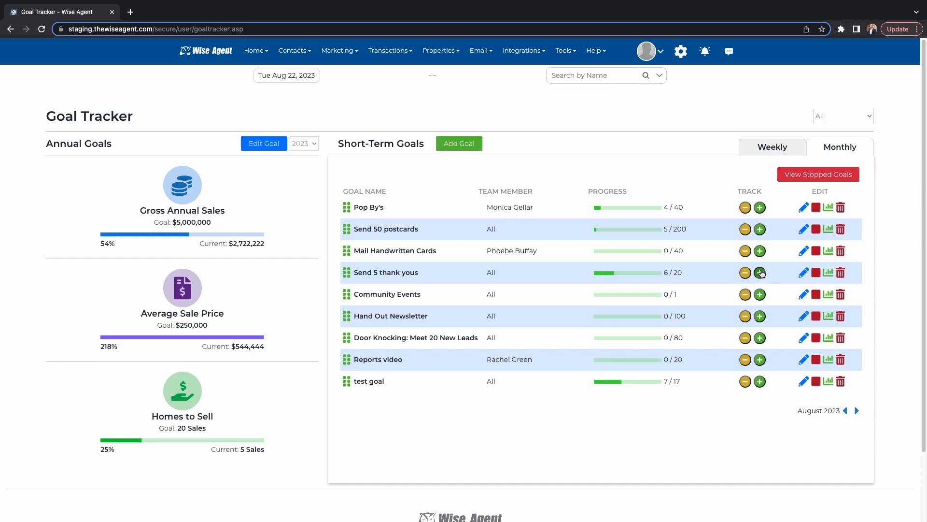
pyautogui.click(760, 272)
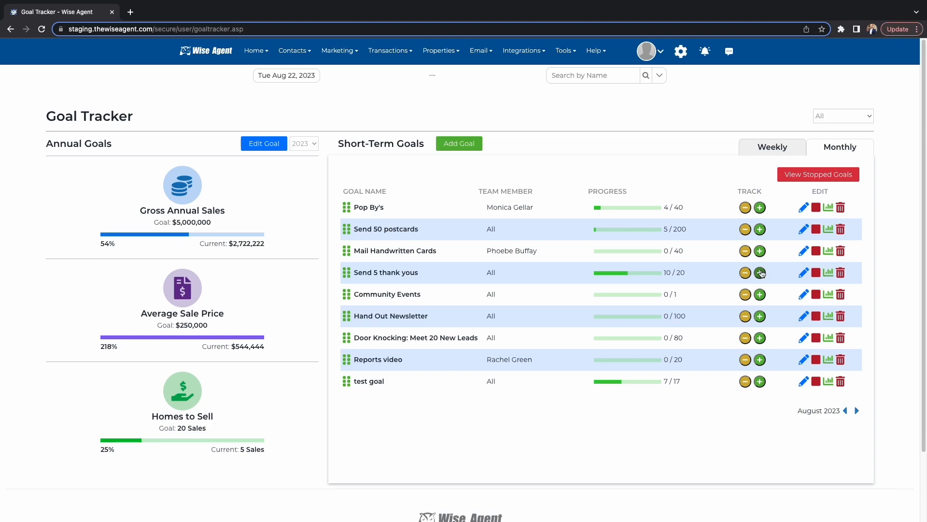
pyautogui.click(760, 272)
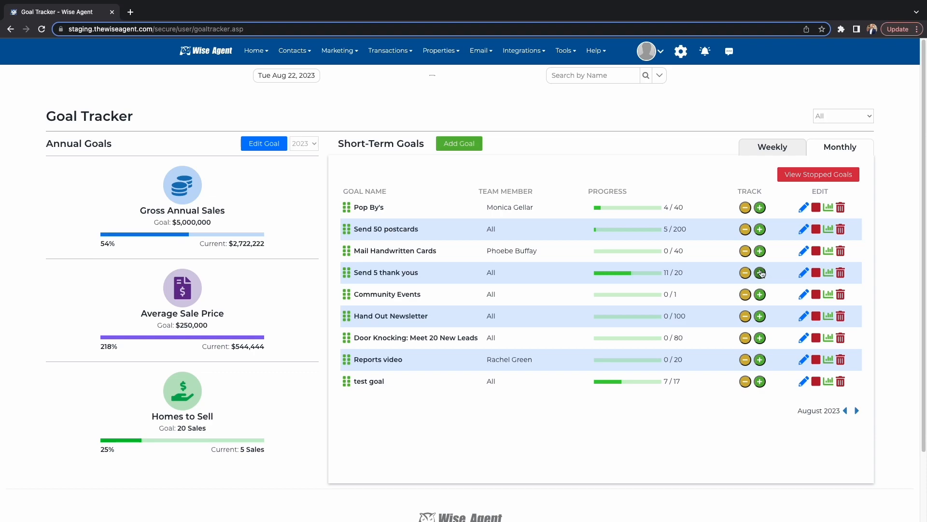
pyautogui.moveTo(685, 269)
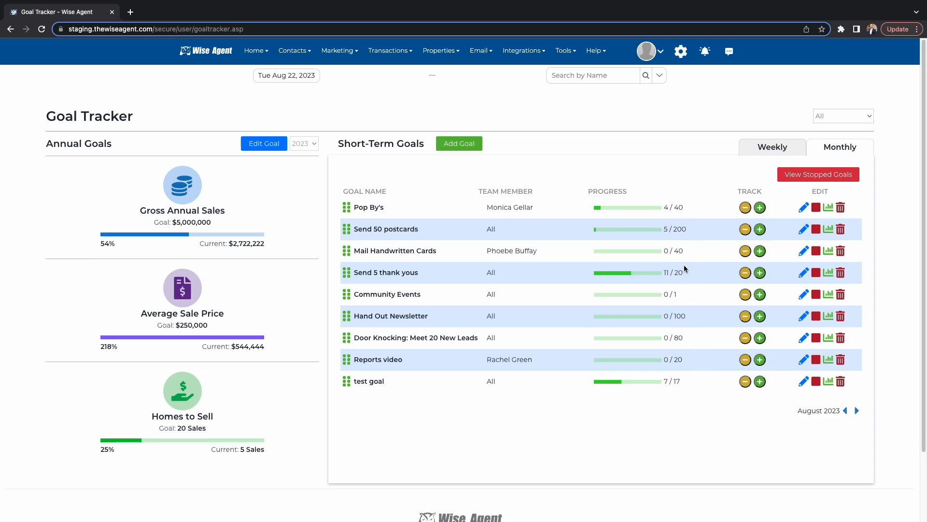
pyautogui.moveTo(682, 195)
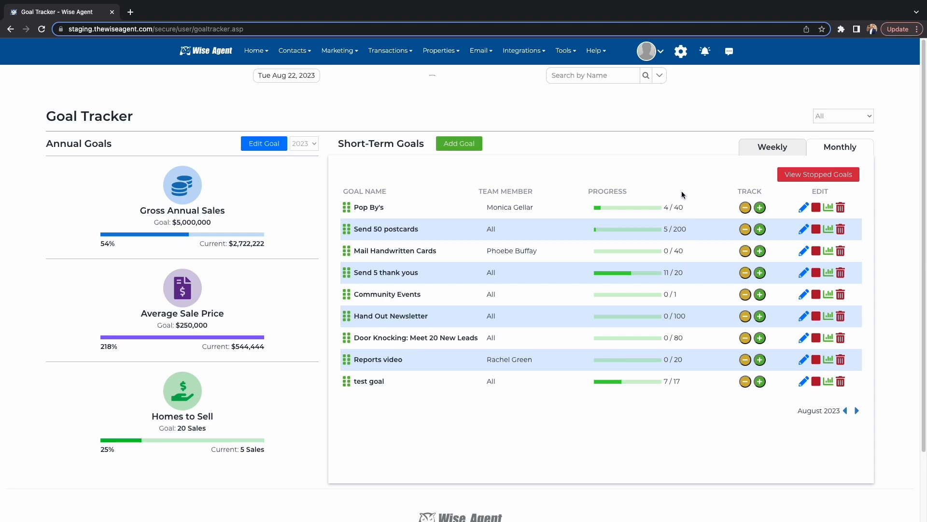
# Open Properties > Property List to view saved addresses, cities and details.
pyautogui.click(439, 50)
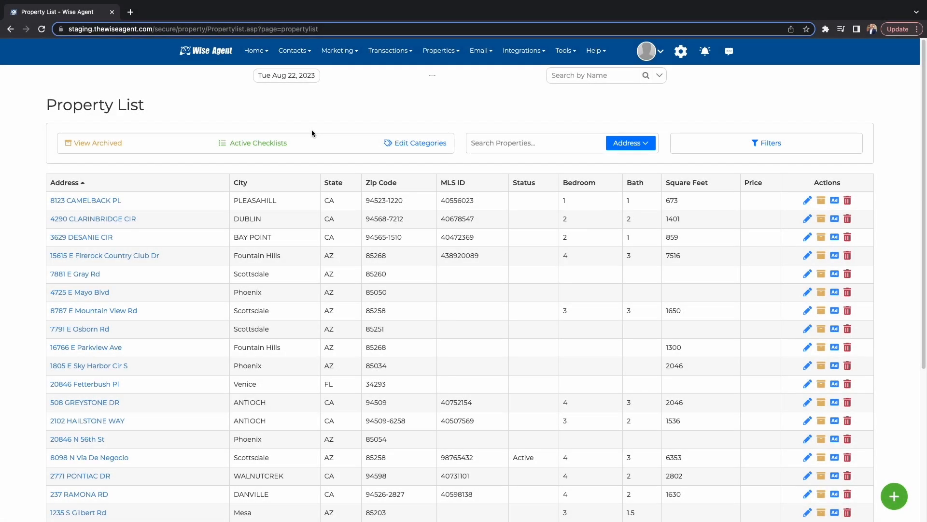
pyautogui.moveTo(683, 117)
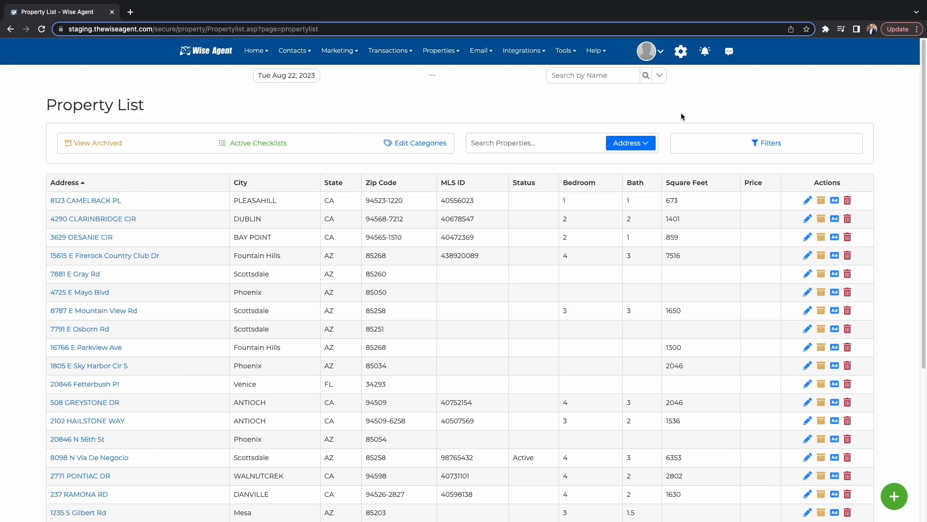
pyautogui.moveTo(672, 115)
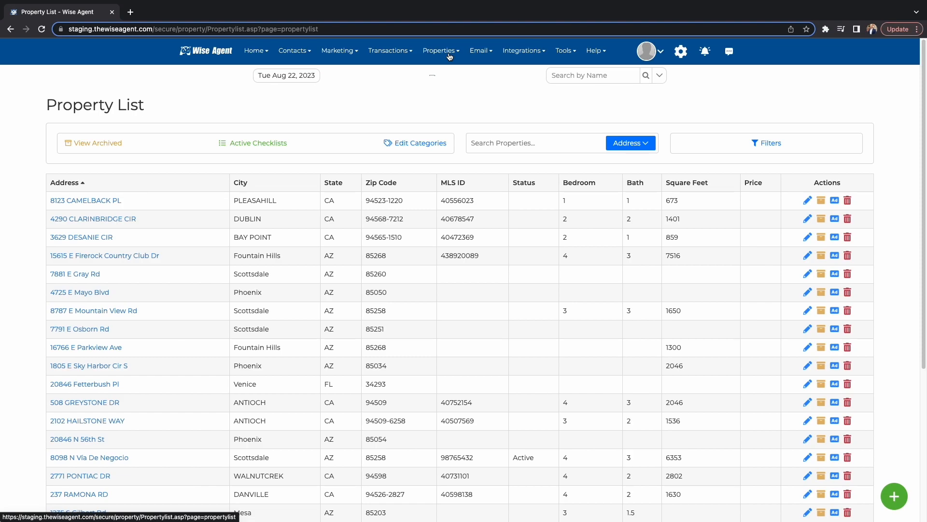
pyautogui.click(439, 50)
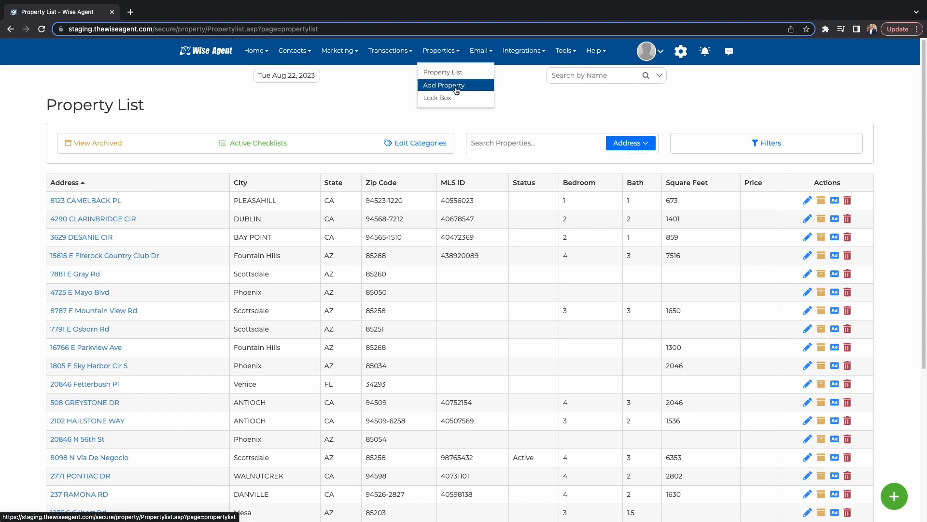
pyautogui.click(444, 85)
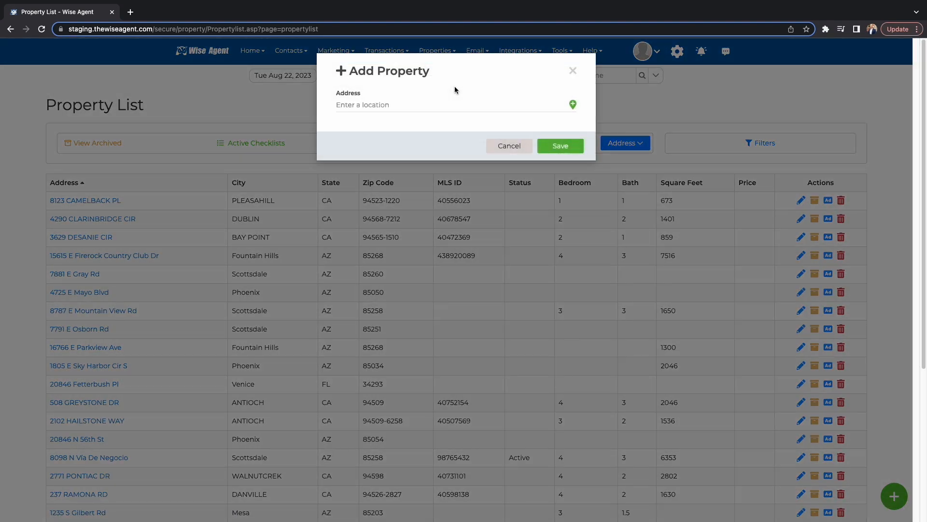
pyautogui.click(438, 105)
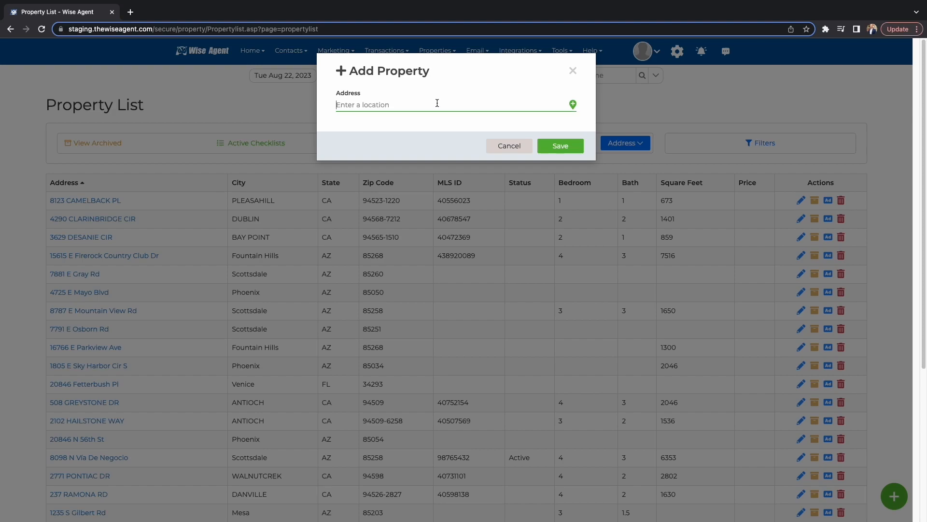
pyautogui.write('20846 fetter')
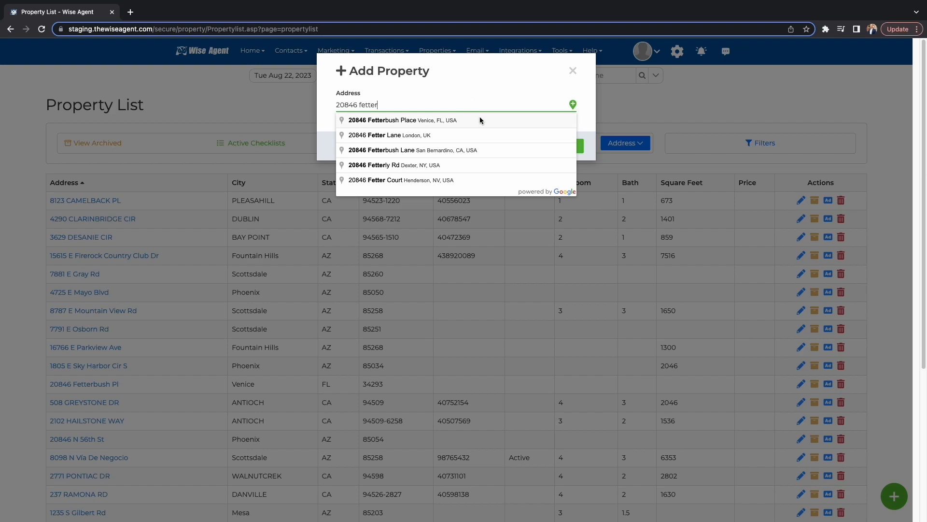
pyautogui.click(383, 121)
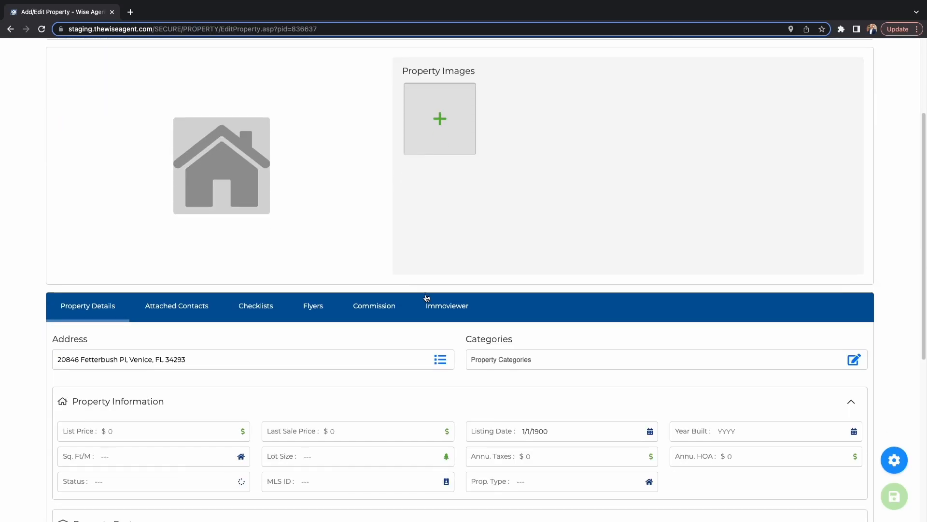
pyautogui.scroll(-3)
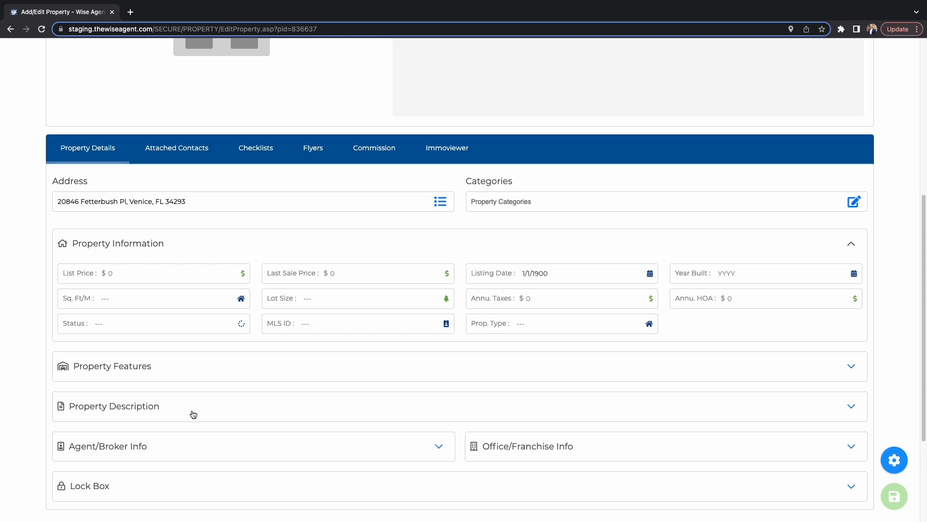
pyautogui.moveTo(243, 259)
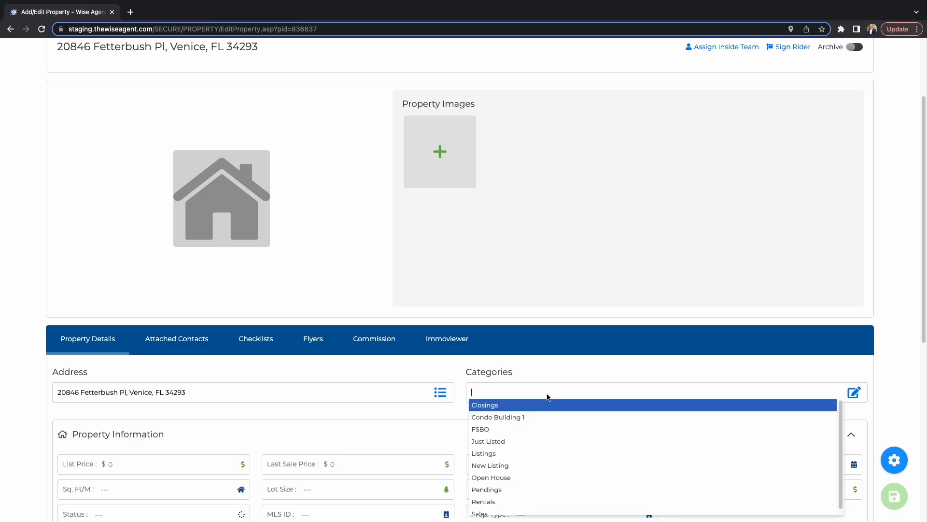
pyautogui.moveTo(514, 417)
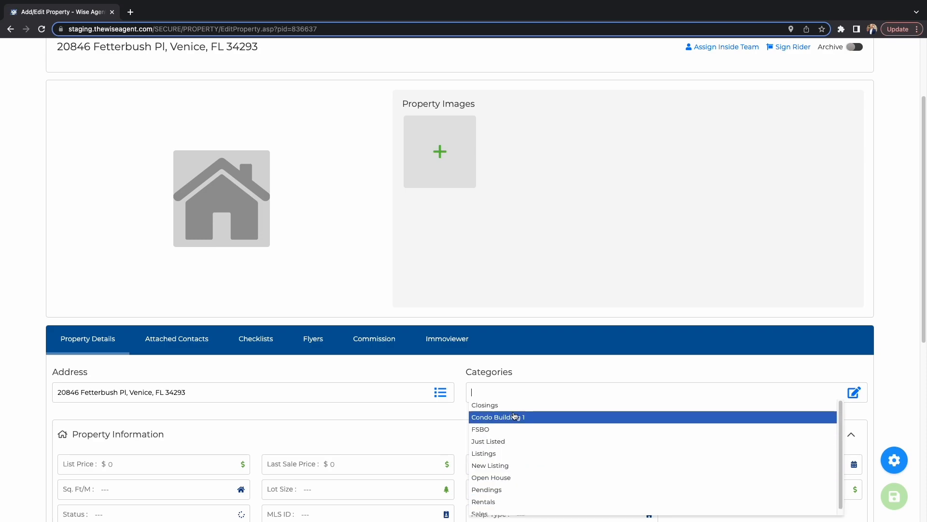
pyautogui.click(498, 416)
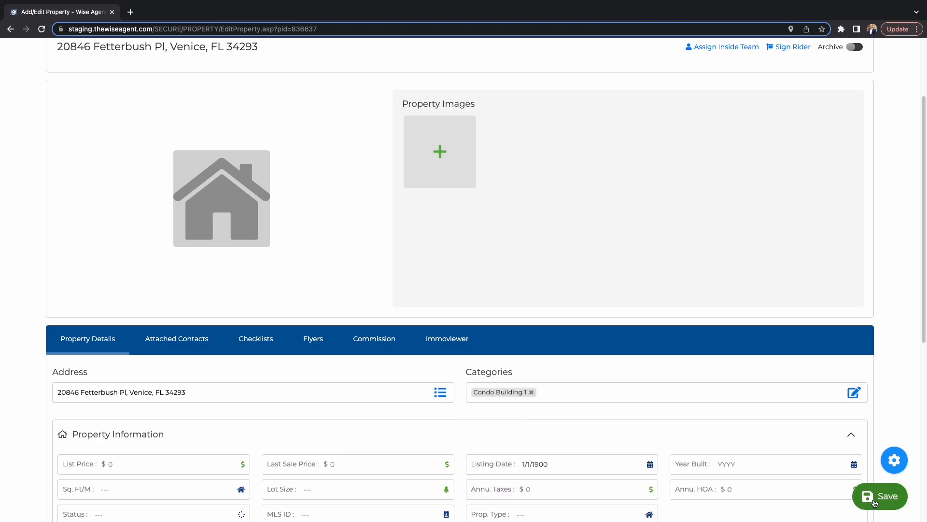
pyautogui.click(880, 497)
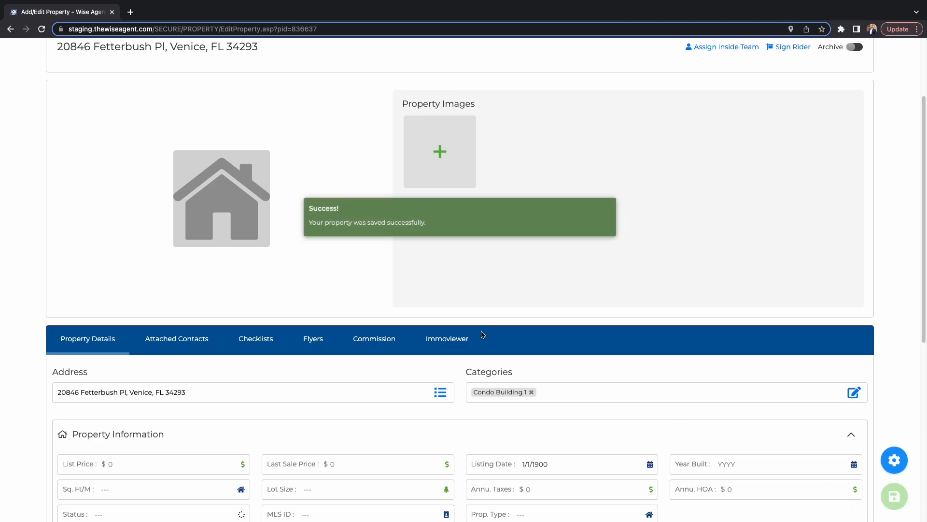
pyautogui.moveTo(233, 366)
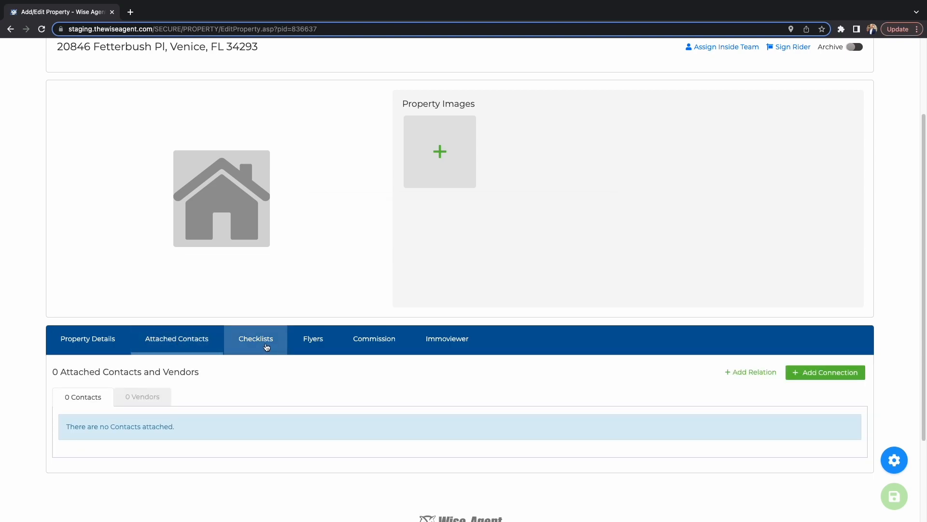
# Browse the property's Flyers, Commission and Checklists tabs, then add a checklist.
pyautogui.click(313, 339)
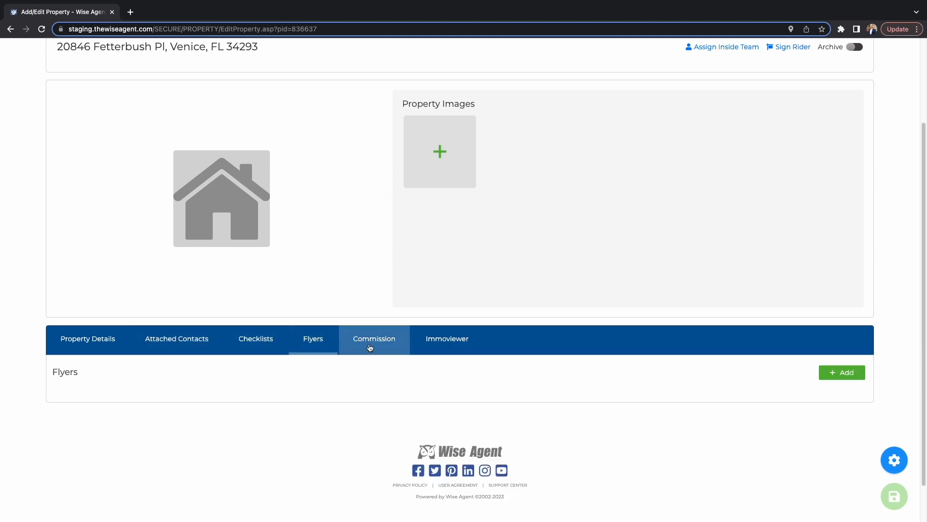
pyautogui.click(374, 339)
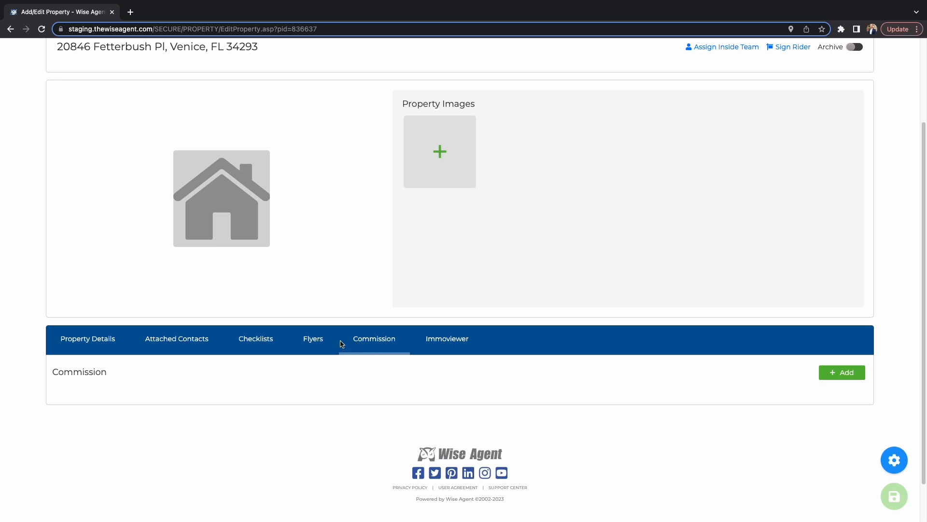
pyautogui.moveTo(258, 343)
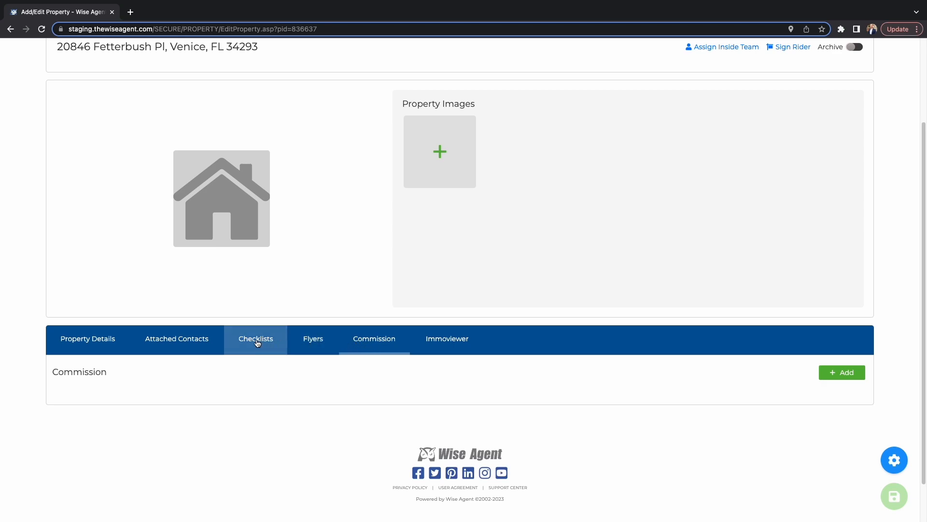
pyautogui.click(255, 339)
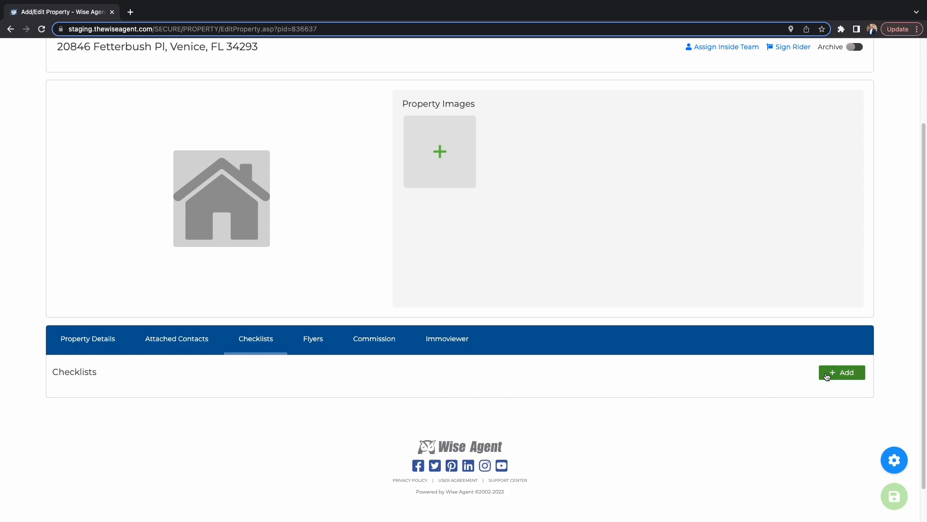
pyautogui.click(842, 372)
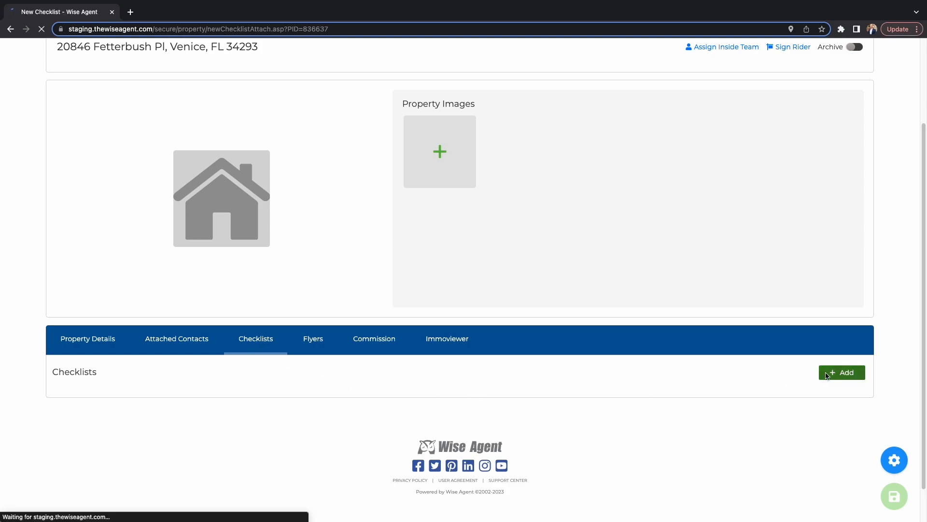
# Start a new checklist from the Buyer Demo template, assigned to Phoebe Buffay.
pyautogui.click(842, 372)
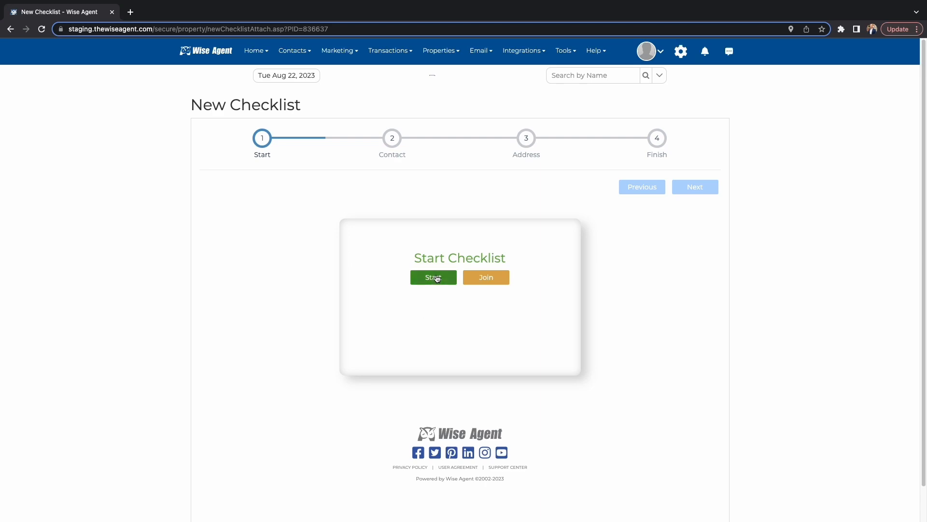
pyautogui.click(433, 278)
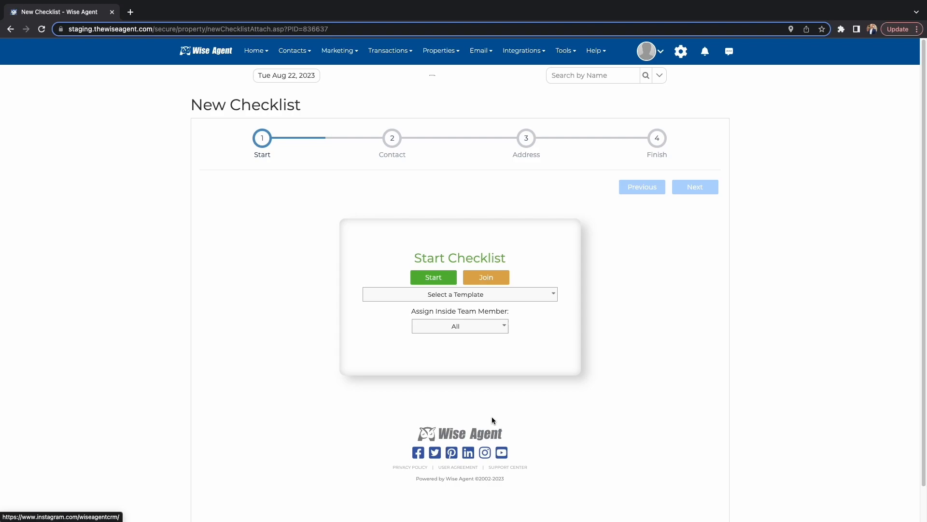
pyautogui.moveTo(518, 371)
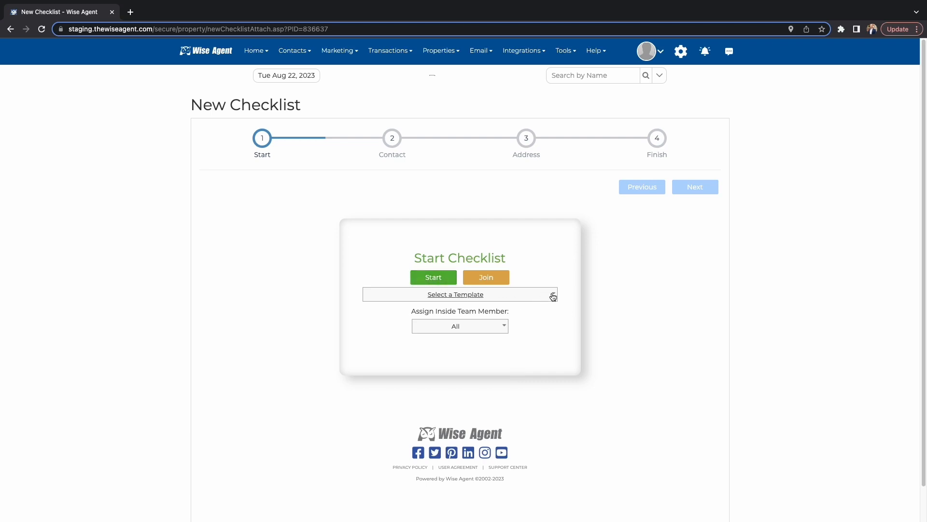
pyautogui.click(456, 294)
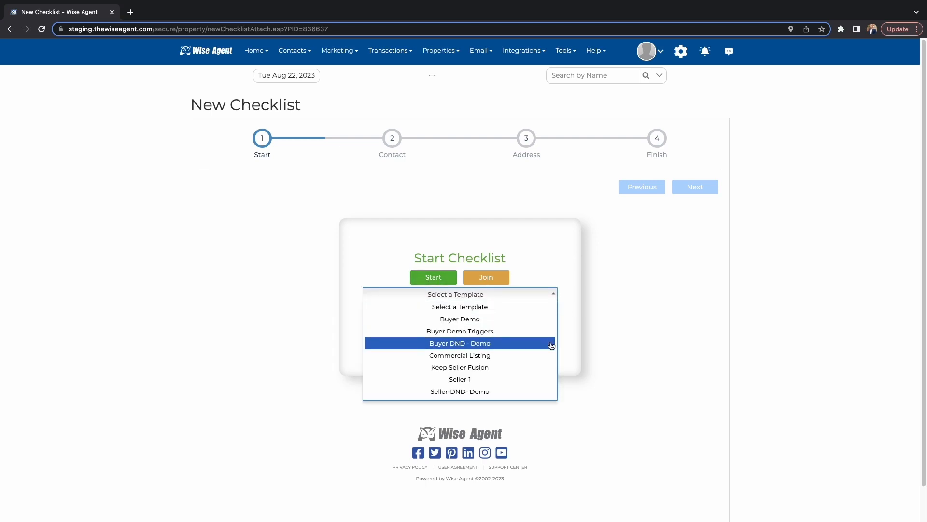
pyautogui.click(460, 318)
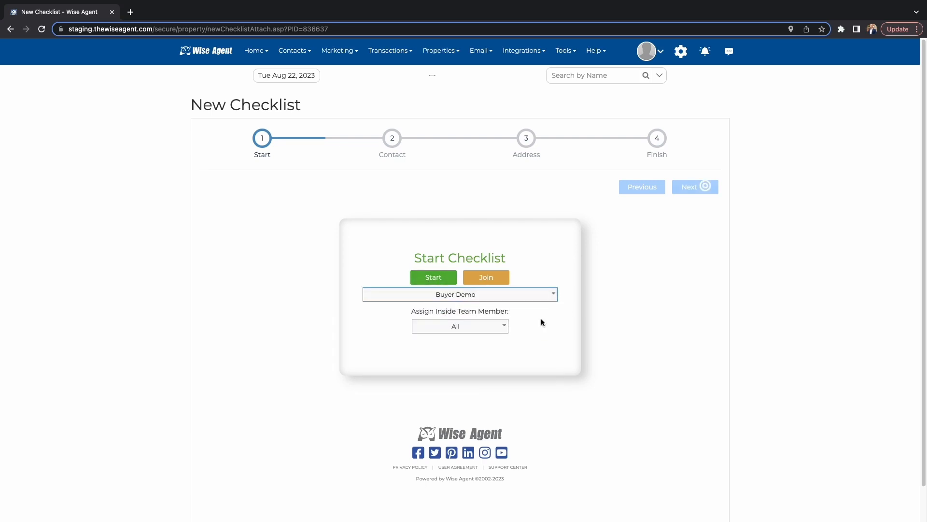
pyautogui.click(460, 325)
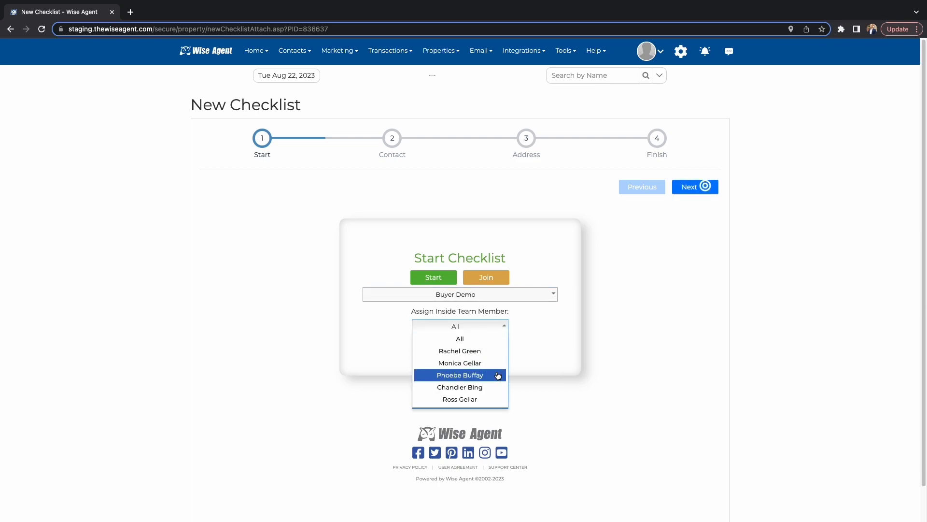
pyautogui.click(695, 187)
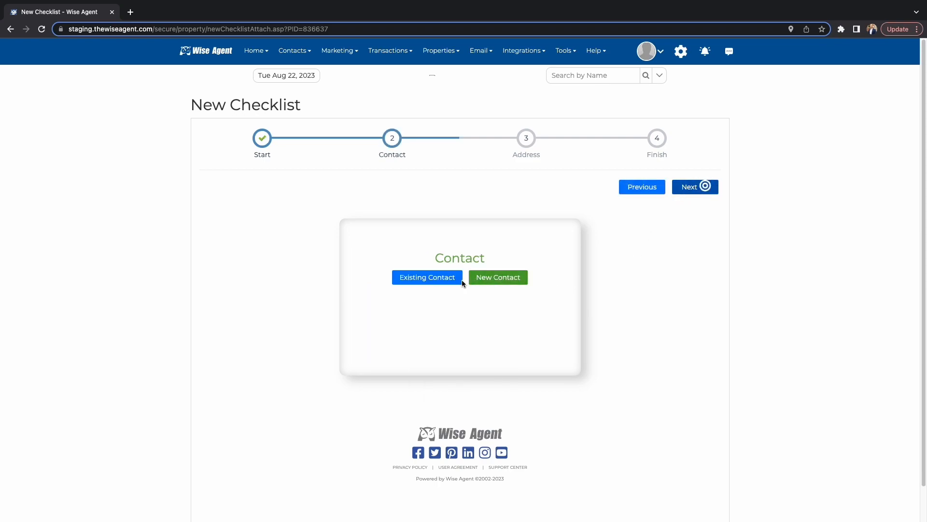
# Link existing contact Michael Phelps by searching 'micha' and create the checklist.
pyautogui.click(427, 277)
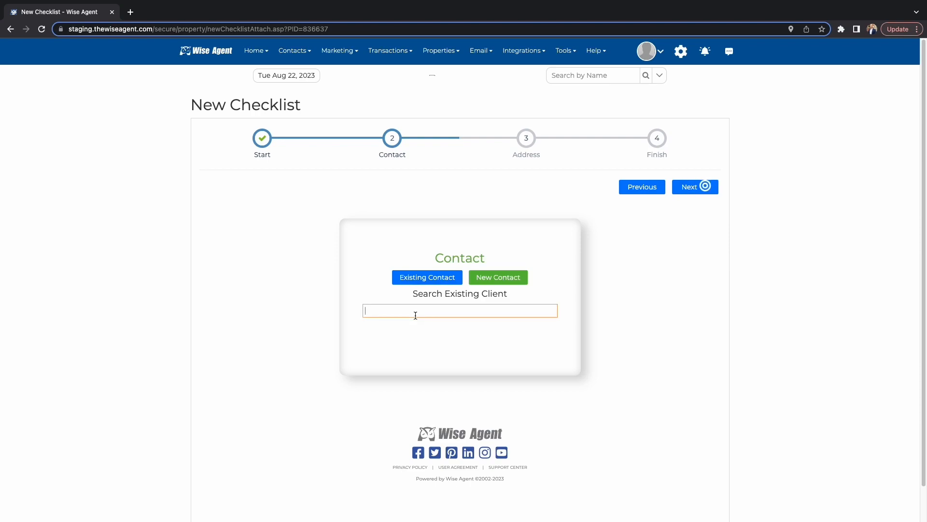
pyautogui.write('michael')
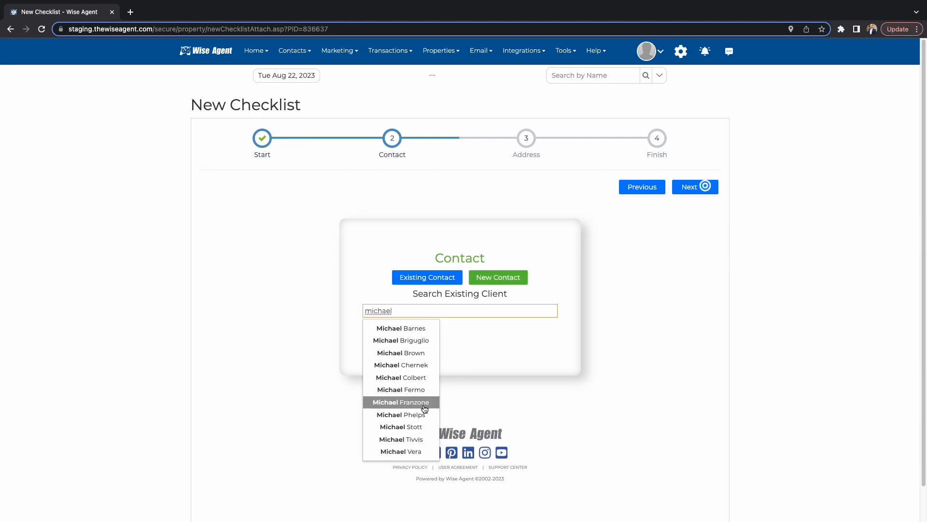
pyautogui.click(401, 402)
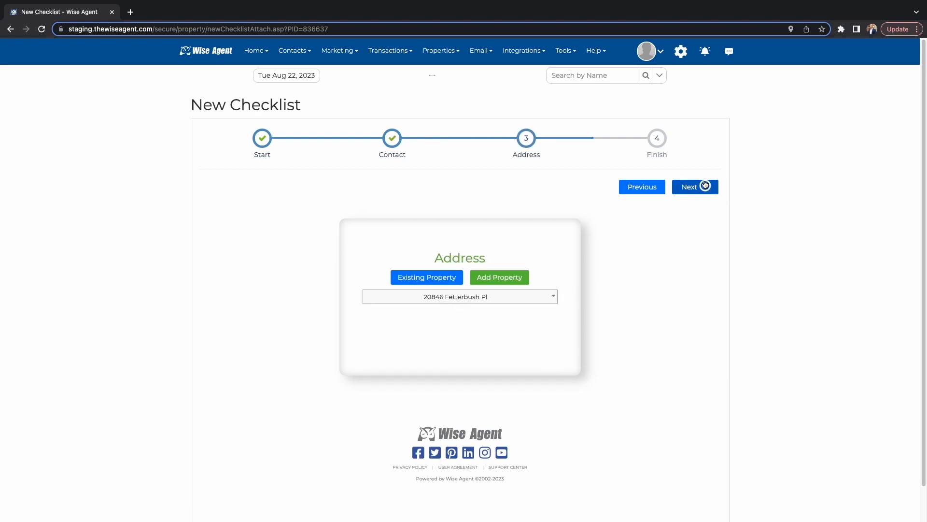
pyautogui.click(695, 186)
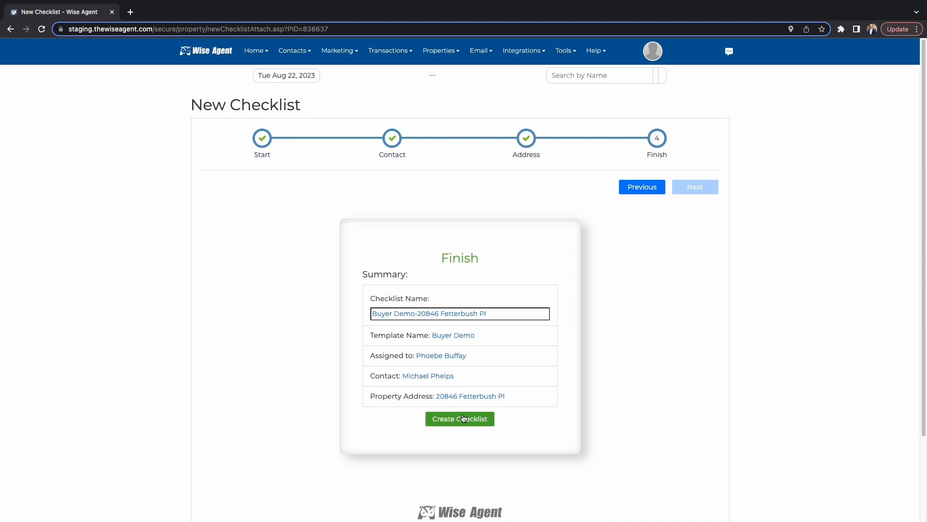
pyautogui.click(460, 419)
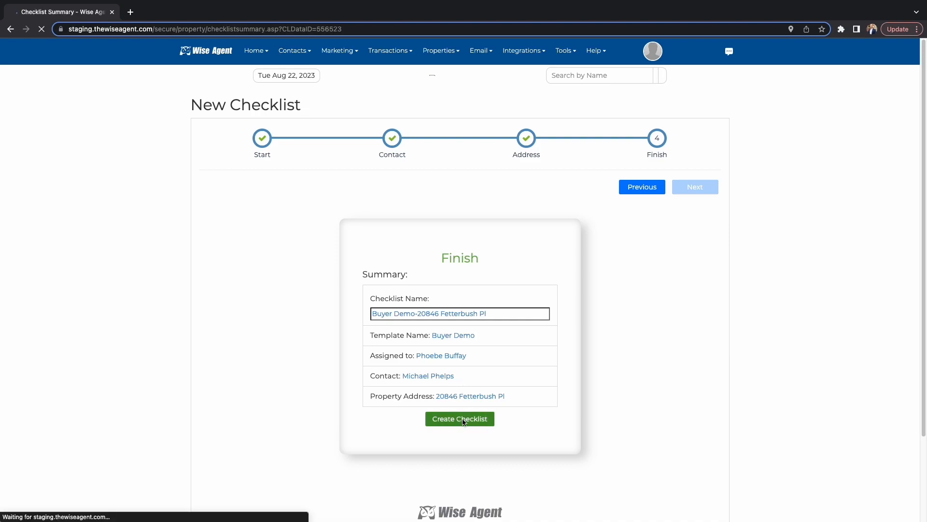
pyautogui.click(460, 419)
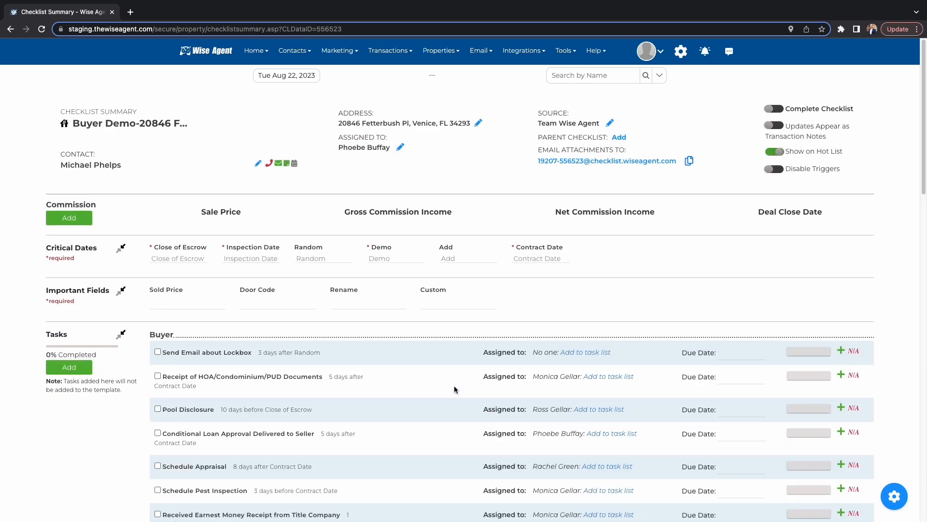
# Scroll through the new Buyer Demo checklist's task list.
pyautogui.scroll(-3)
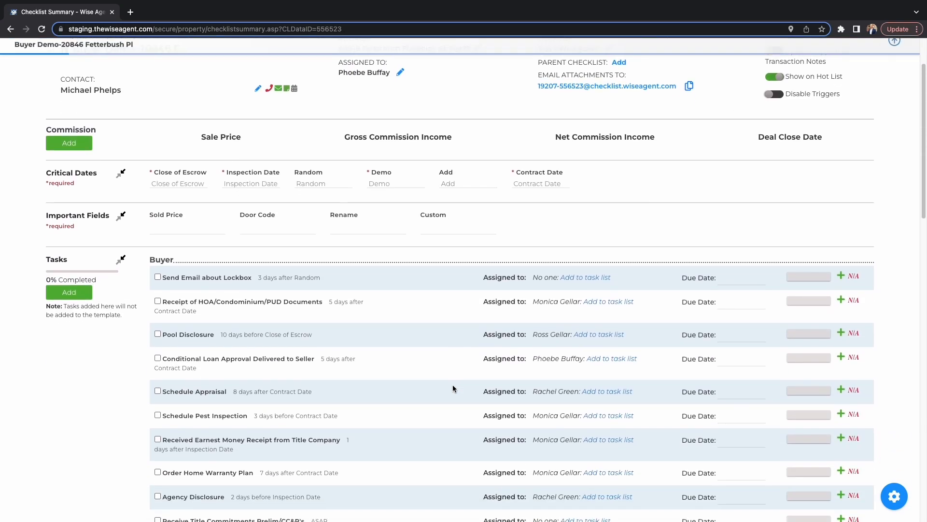
pyautogui.scroll(-3)
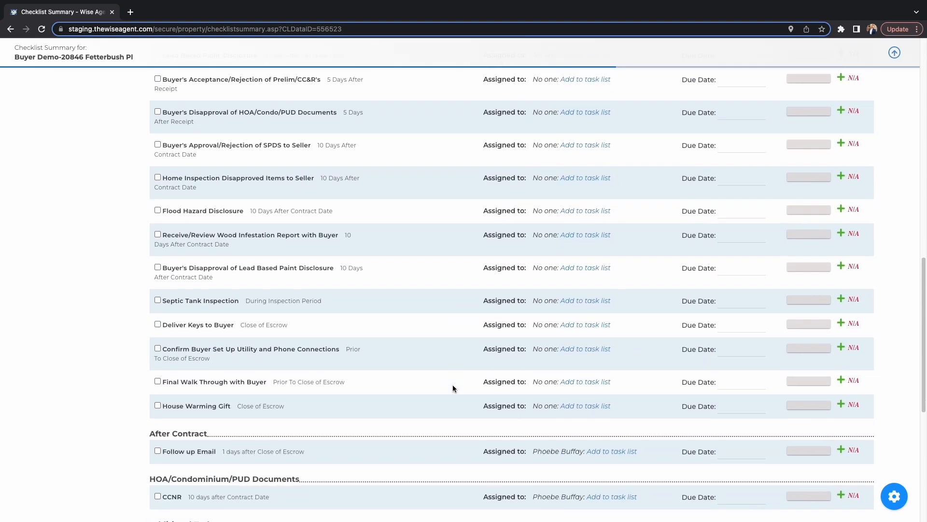
pyautogui.scroll(-3)
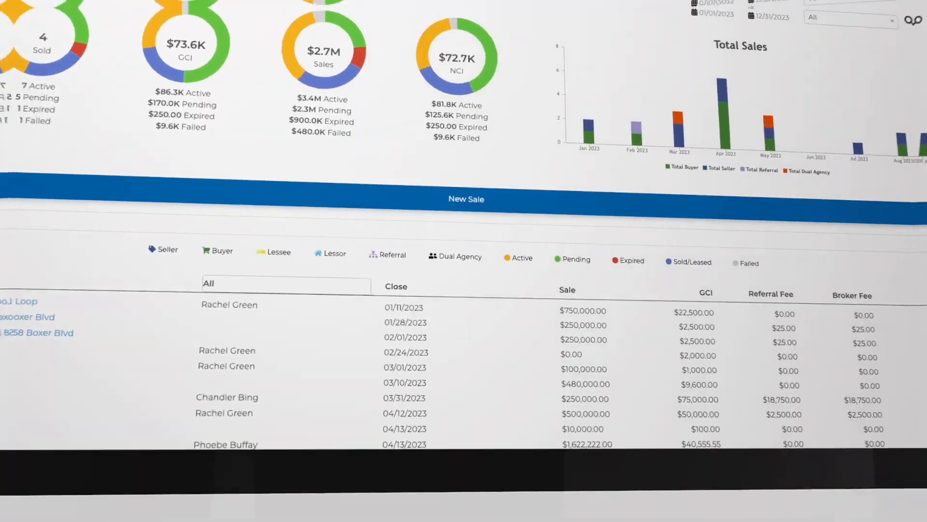
# Open the Buyer Demo Triggers template and view its Form Fields, Contacts and Tasks.
pyautogui.click(389, 50)
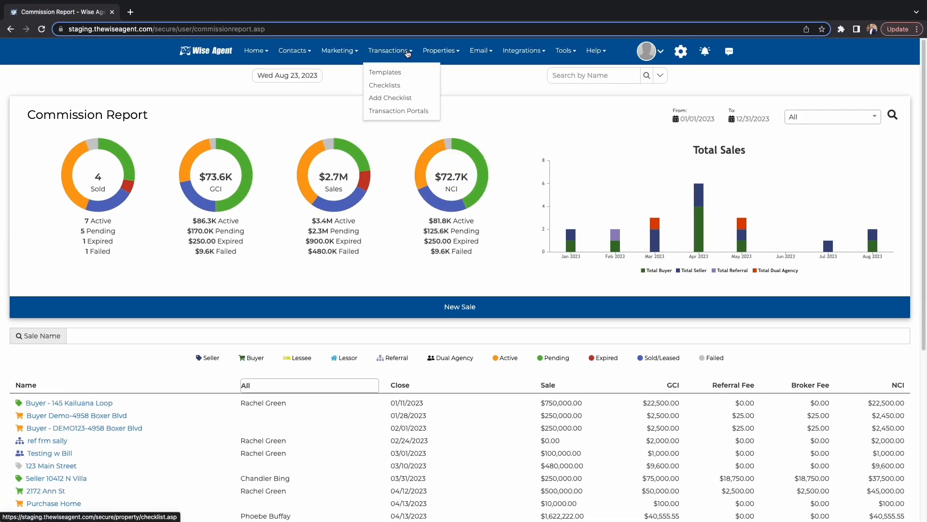
pyautogui.click(385, 72)
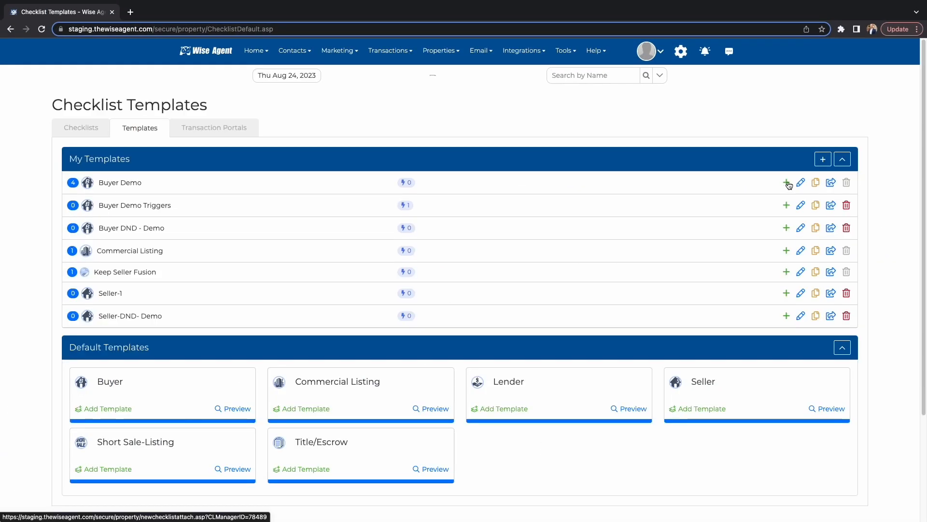
pyautogui.click(800, 204)
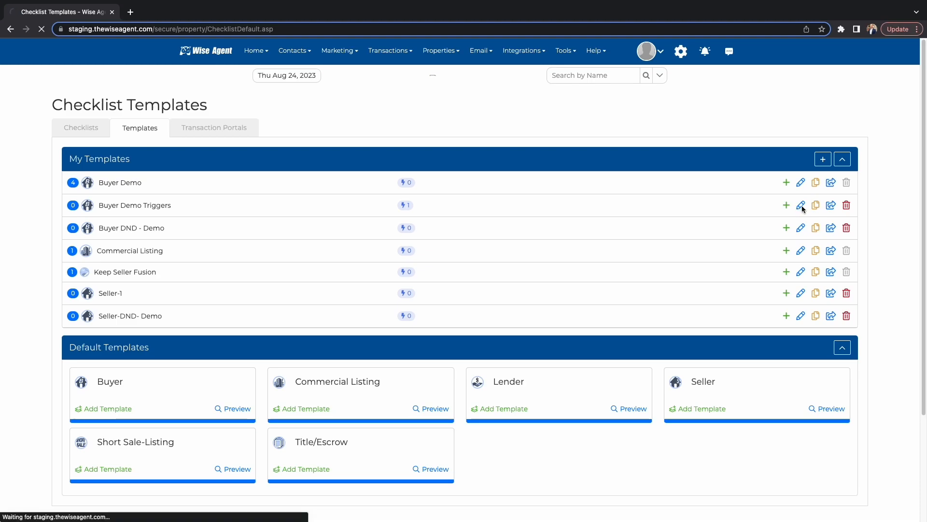
pyautogui.click(800, 205)
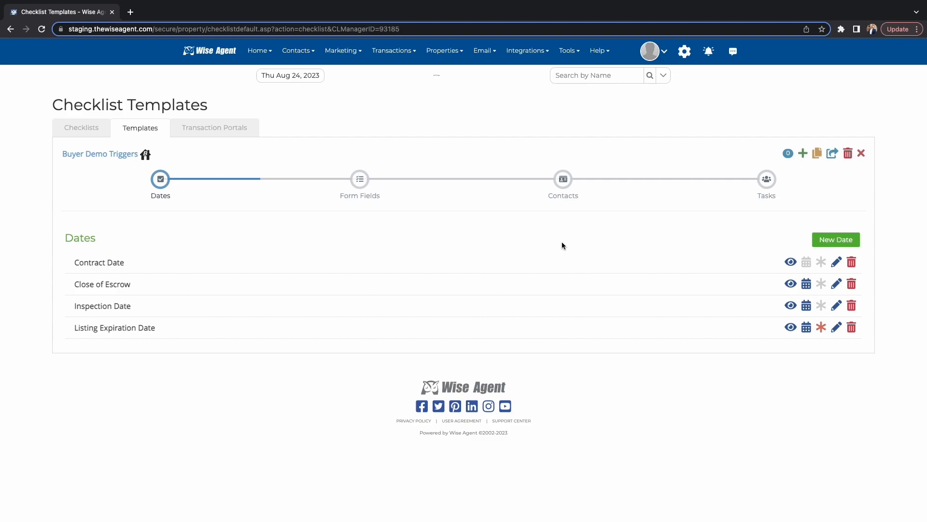
pyautogui.click(359, 179)
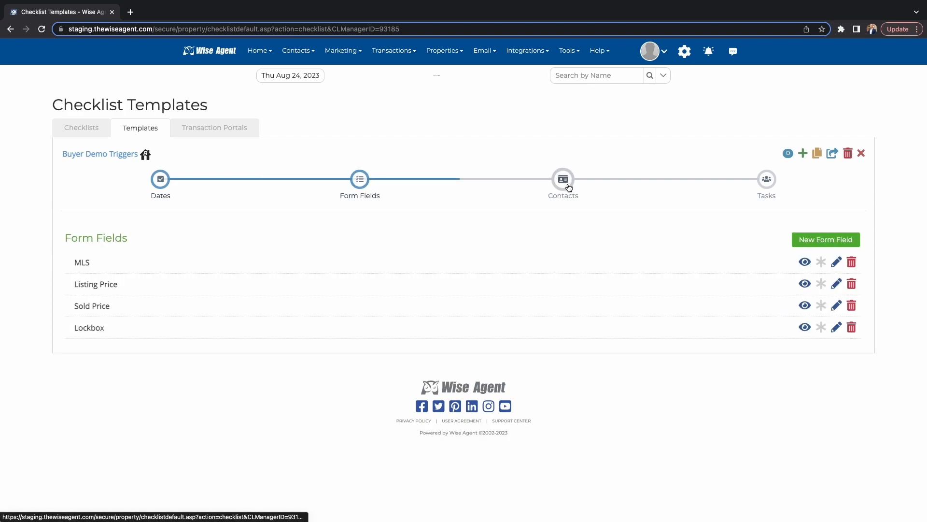
pyautogui.click(563, 179)
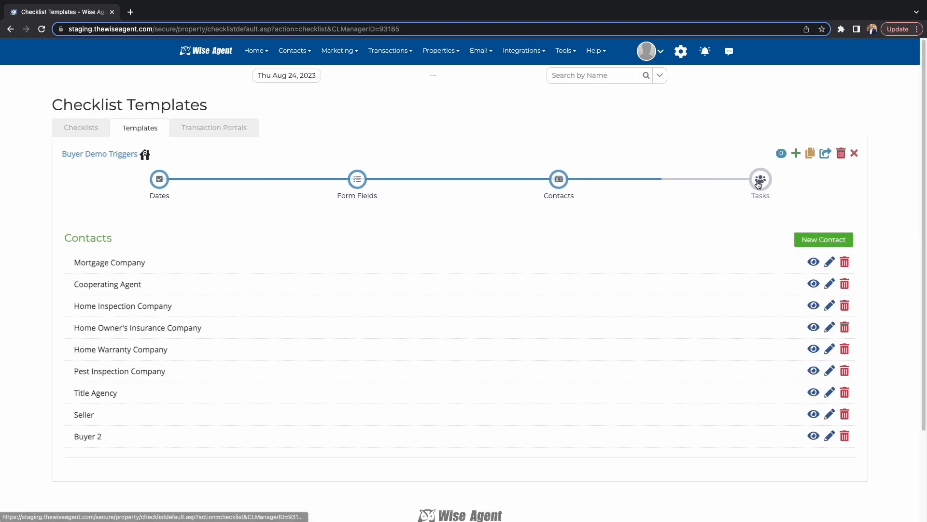
pyautogui.click(761, 179)
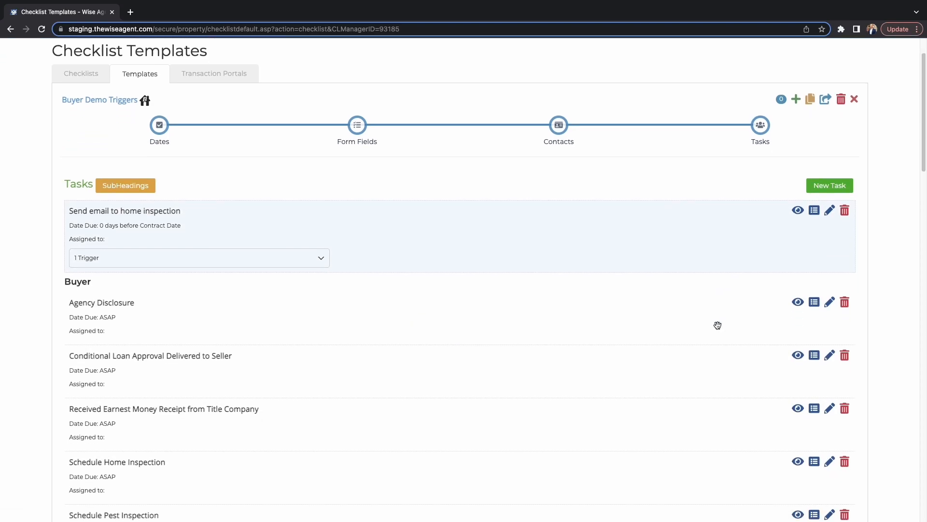
# Review the text and drip campaign triggers on the Schedule Home Inspection task, then save it.
pyautogui.click(829, 460)
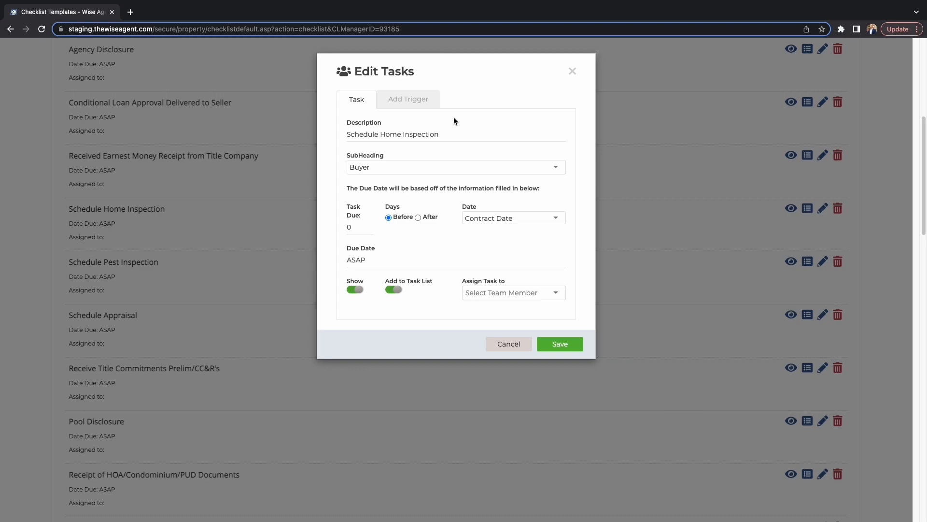
pyautogui.moveTo(427, 119)
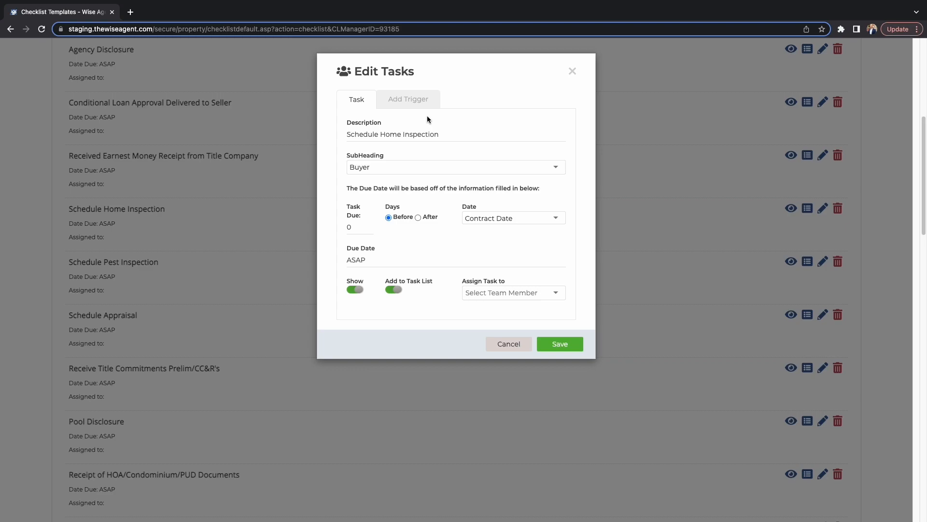
pyautogui.click(408, 99)
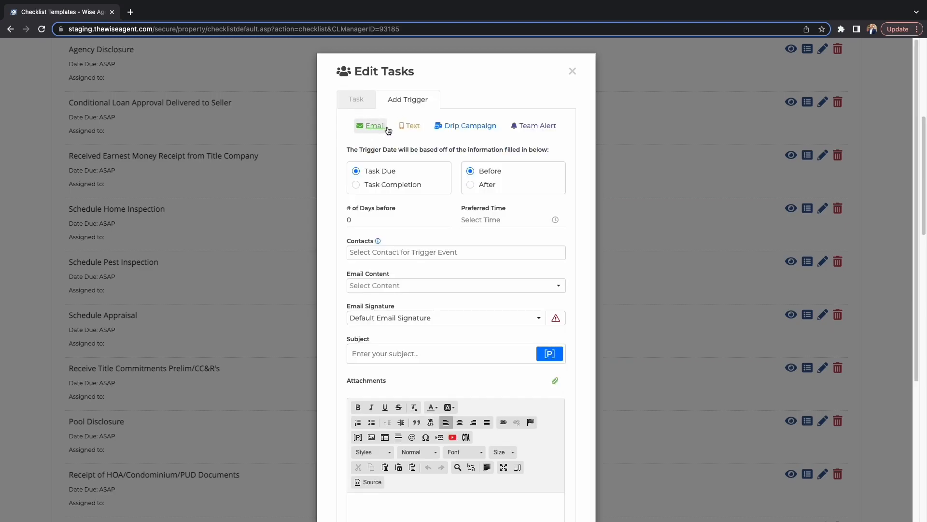
pyautogui.click(412, 126)
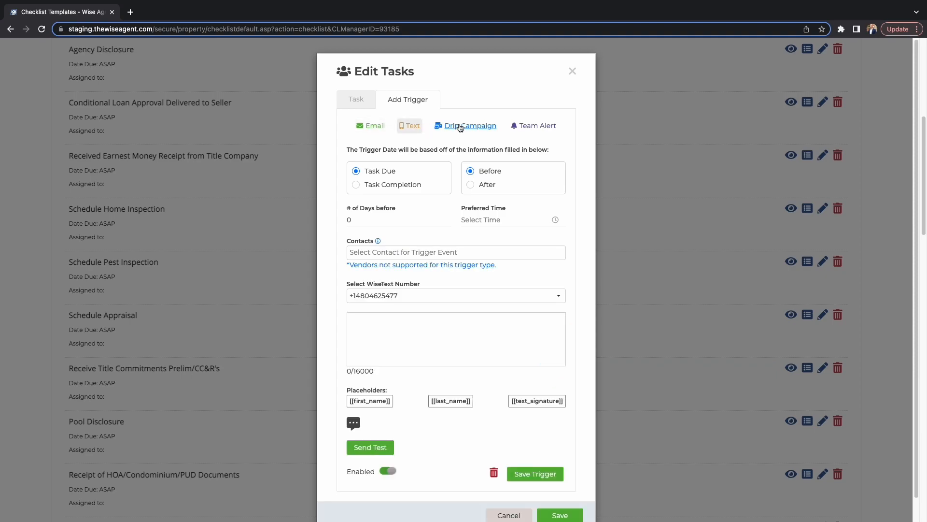
pyautogui.click(537, 125)
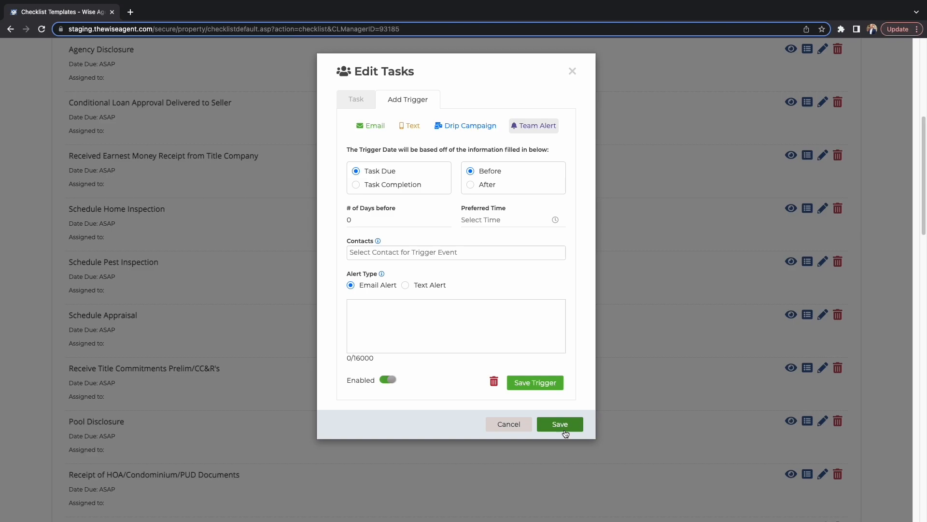
pyautogui.click(560, 424)
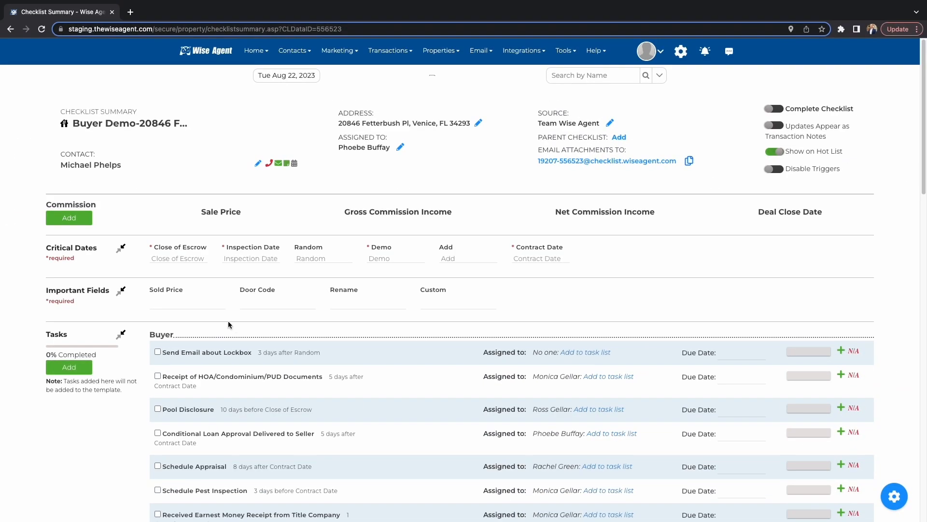
# Start a new commission sale for the Fetterbush Pl checklist, then view the Commission Report.
pyautogui.click(69, 217)
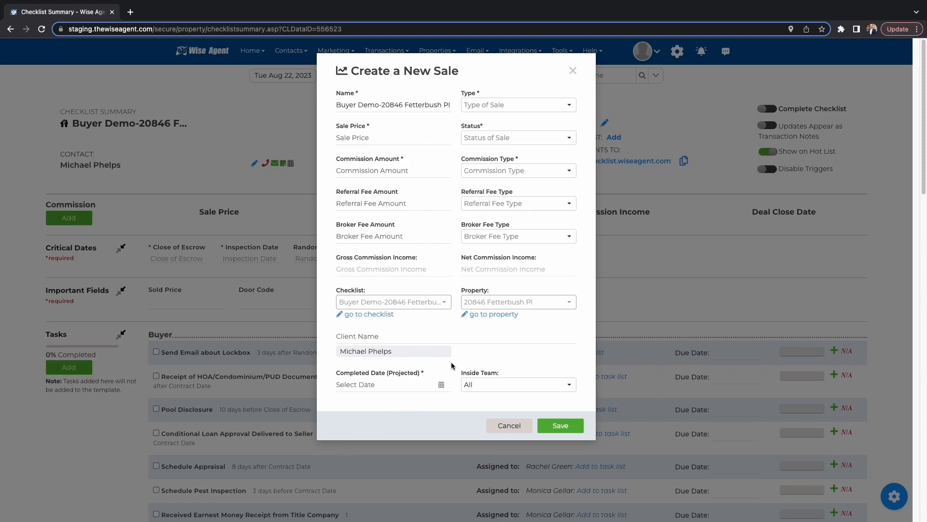
pyautogui.moveTo(536, 395)
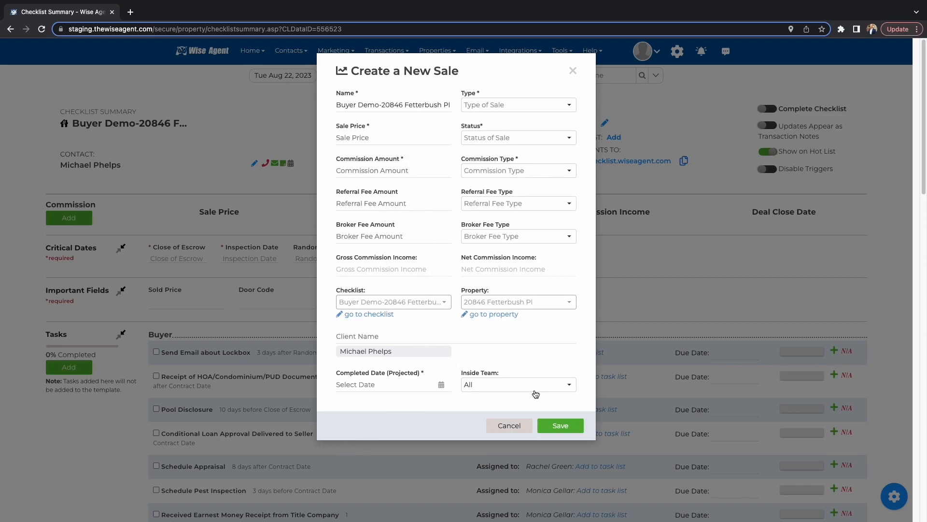
pyautogui.click(509, 425)
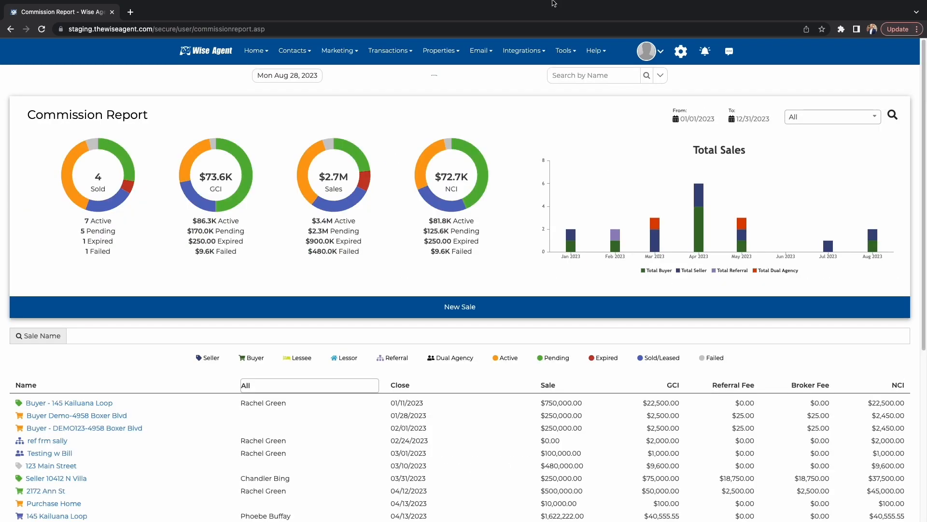
pyautogui.moveTo(707, 326)
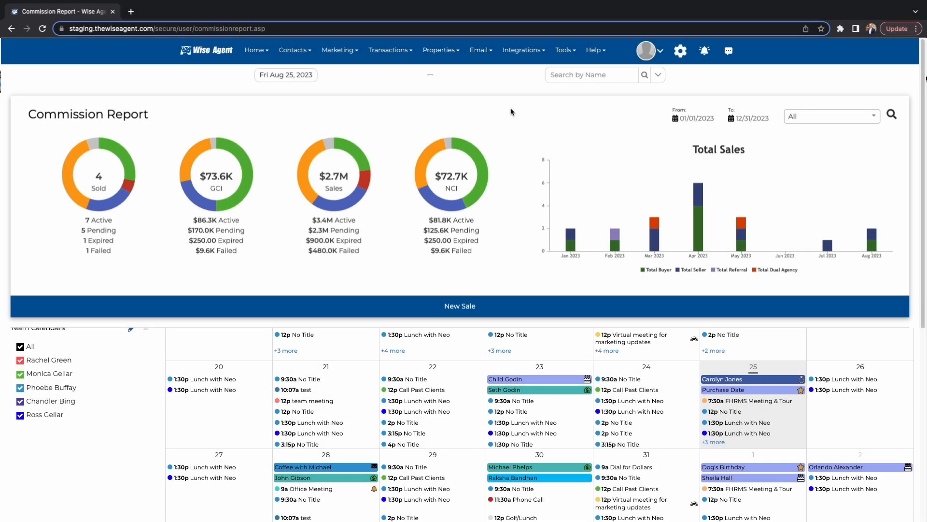
# Open the Marketing menu in the top navigation bar.
pyautogui.click(337, 50)
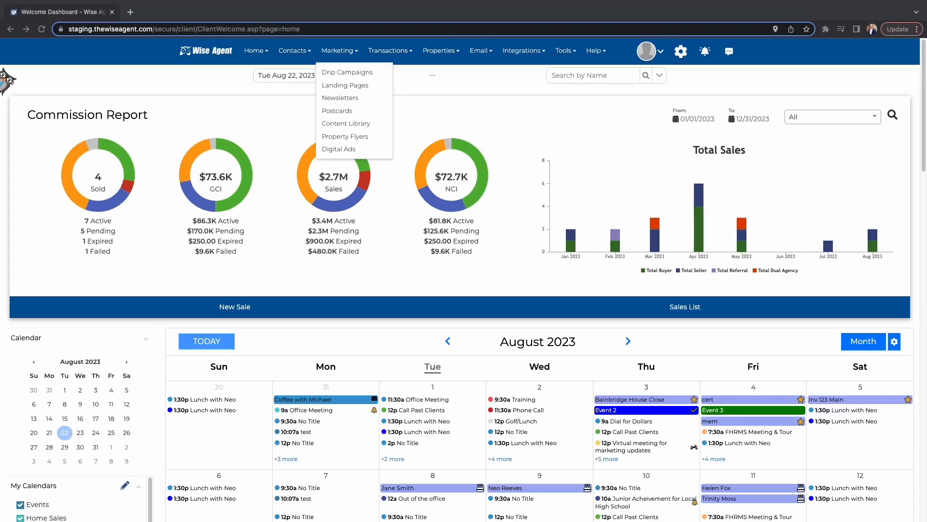
pyautogui.moveTo(347, 72)
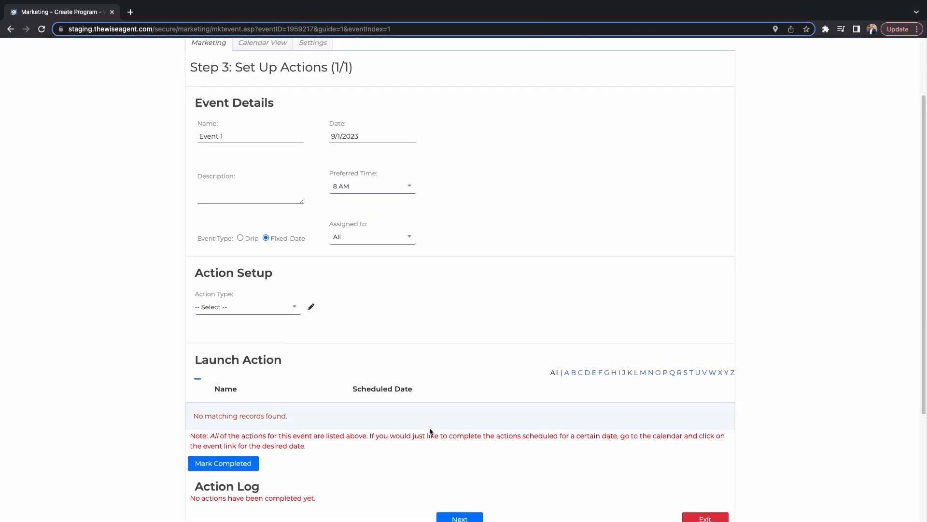
# Set the program step's Action Type to send email, then scroll to the Just Listed template.
pyautogui.scroll(-3)
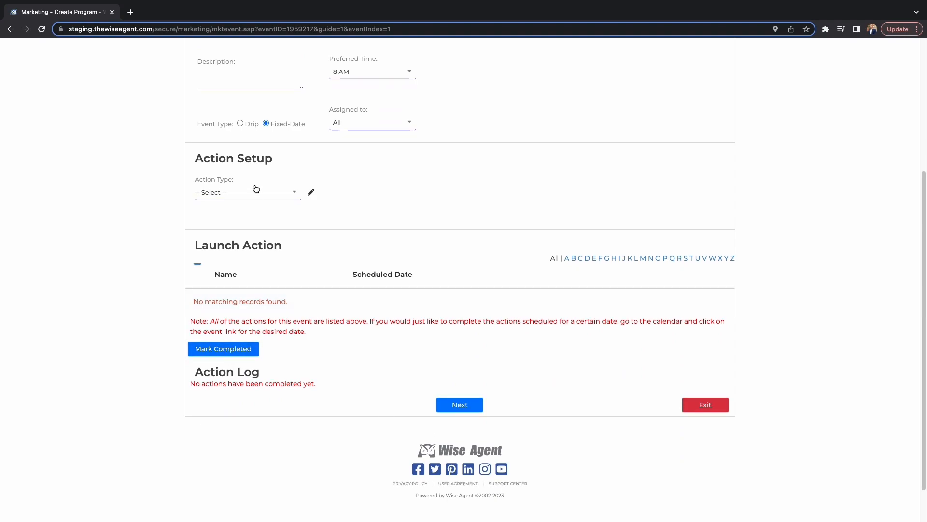
pyautogui.click(248, 193)
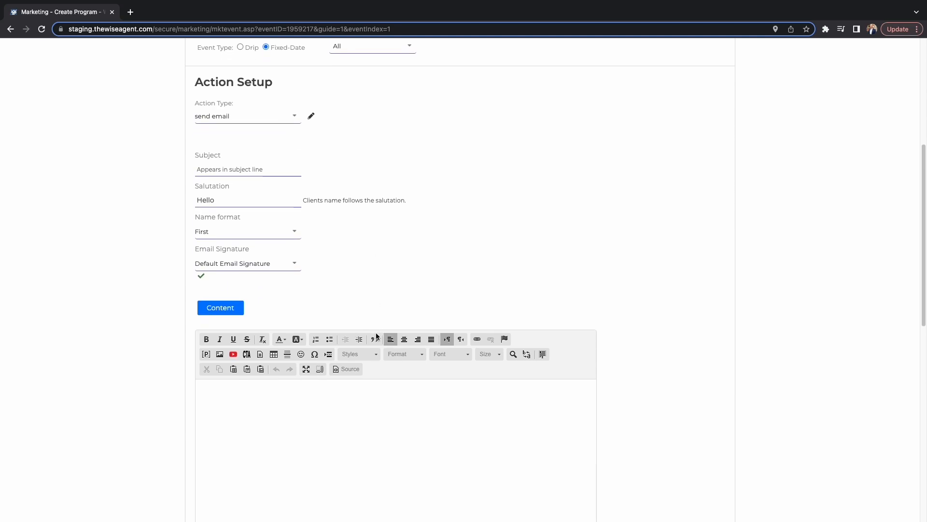
pyautogui.scroll(-3)
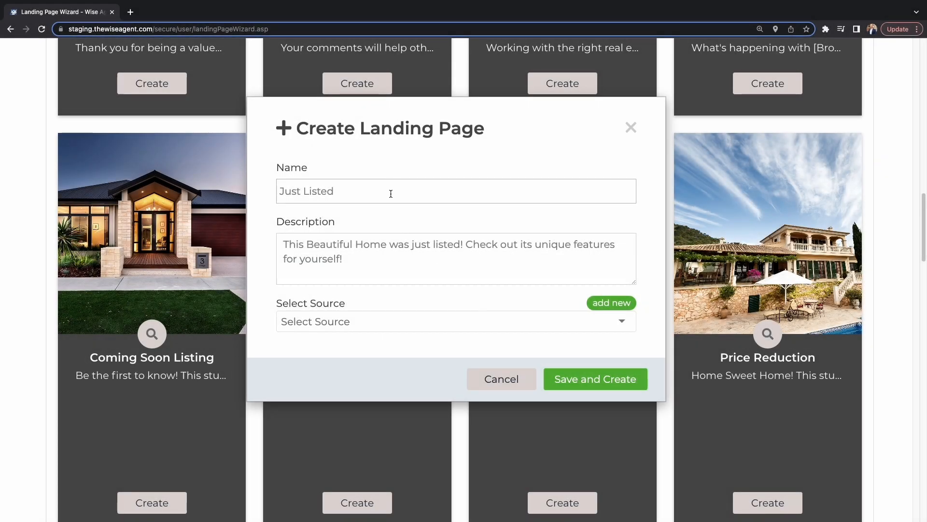
# Save and create the Just Listed landing page and view its Menu settings panel.
pyautogui.click(596, 378)
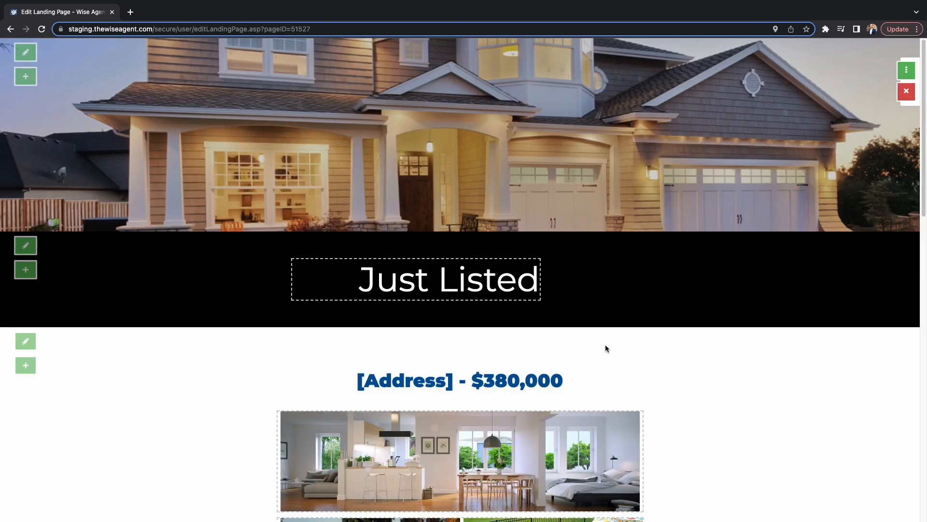
pyautogui.scroll(-3)
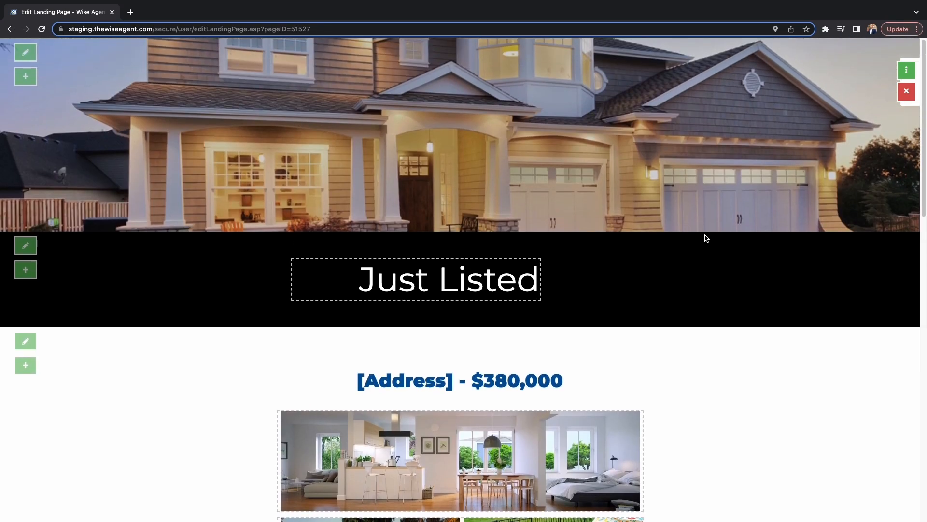
pyautogui.click(906, 70)
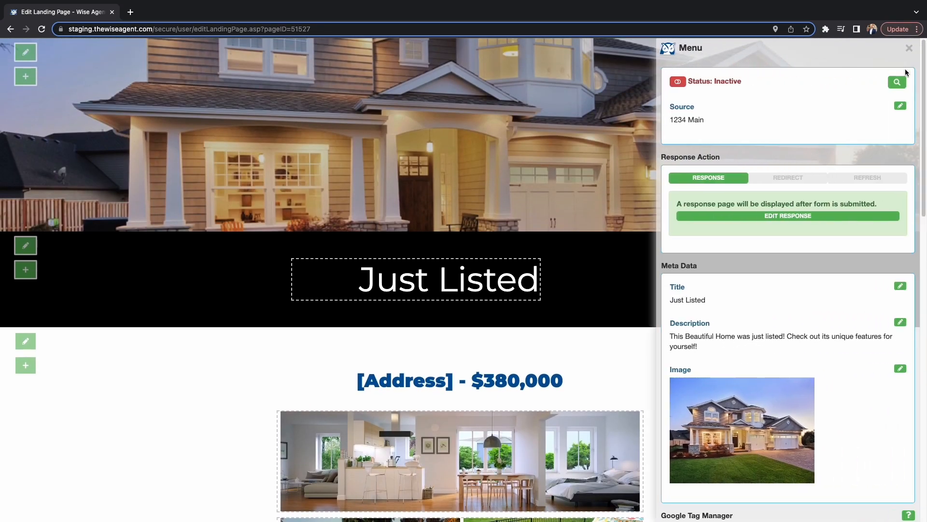
pyautogui.scroll(-3)
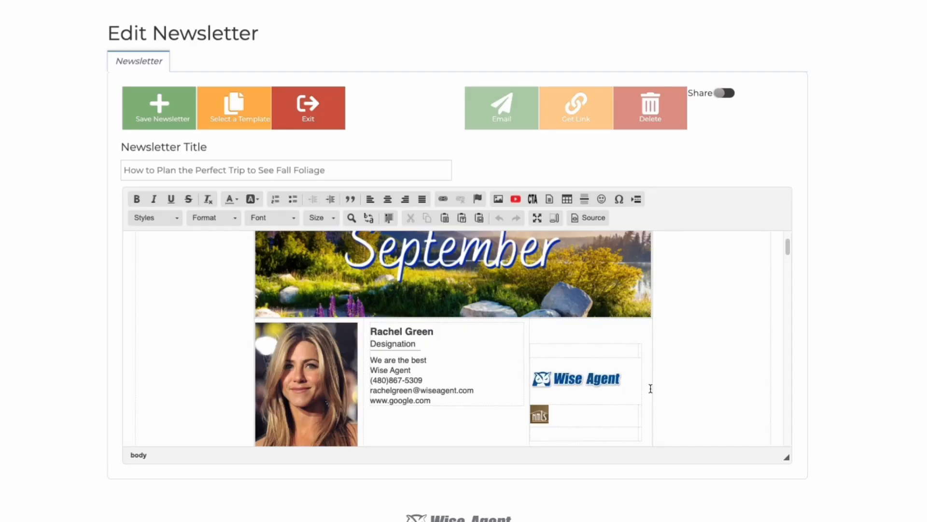
# Scroll through the fall foliage newsletter content.
pyautogui.scroll(-3)
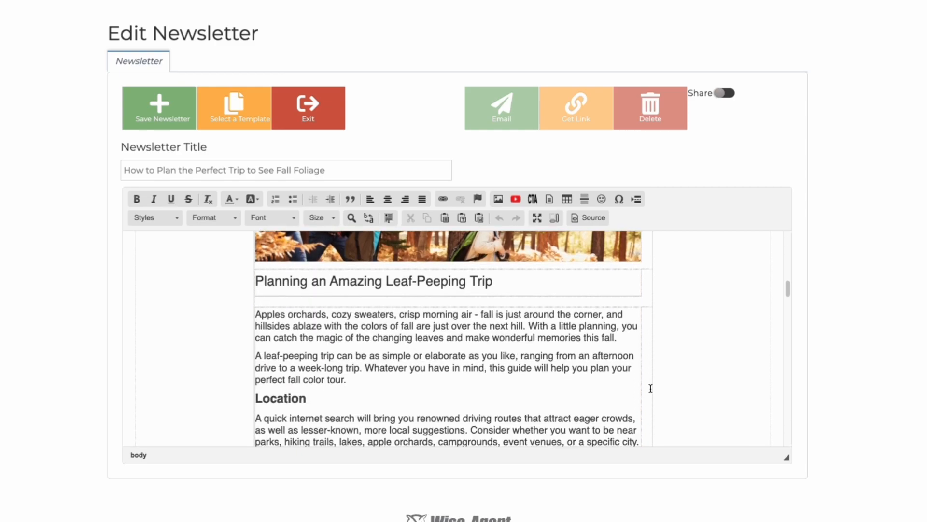
pyautogui.scroll(-3)
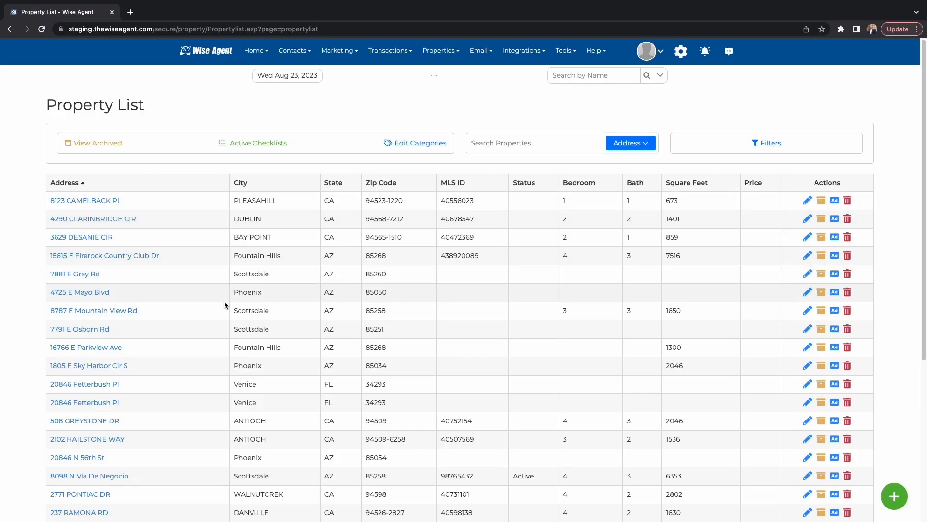
pyautogui.moveTo(821, 402)
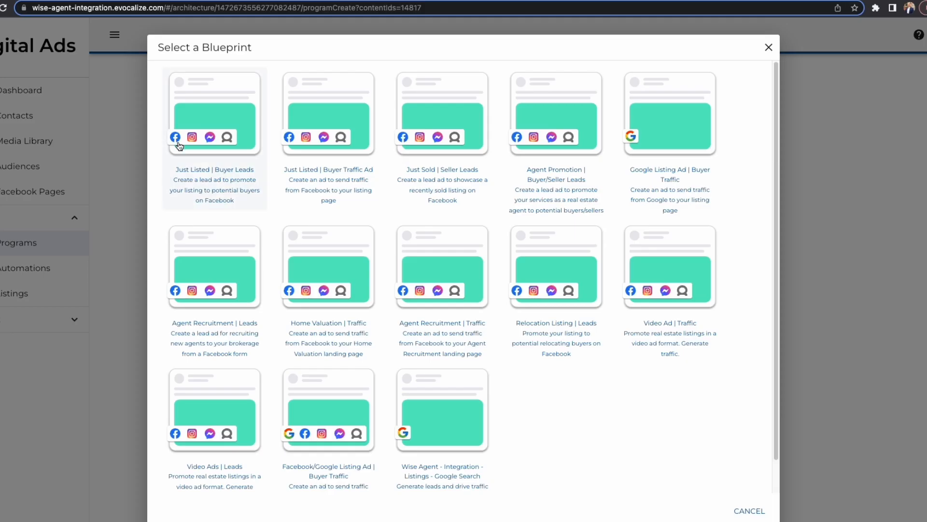
# Choose the Just Listed | Buyer Leads blueprint to open Create Program: Listings.
pyautogui.click(215, 114)
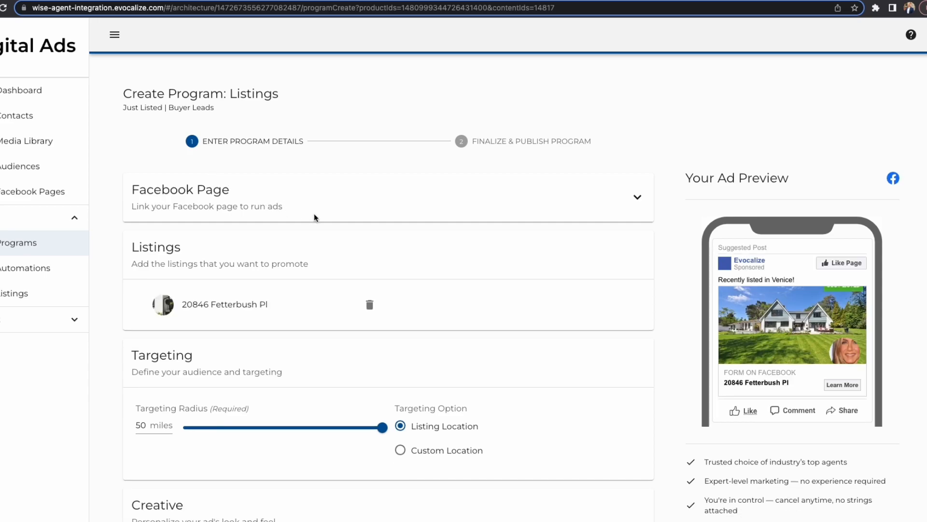
pyautogui.moveTo(700, 393)
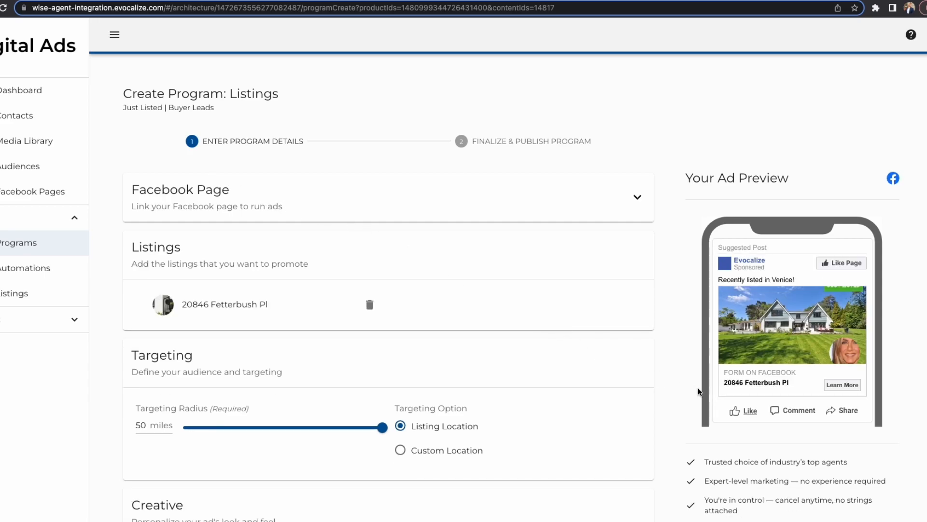